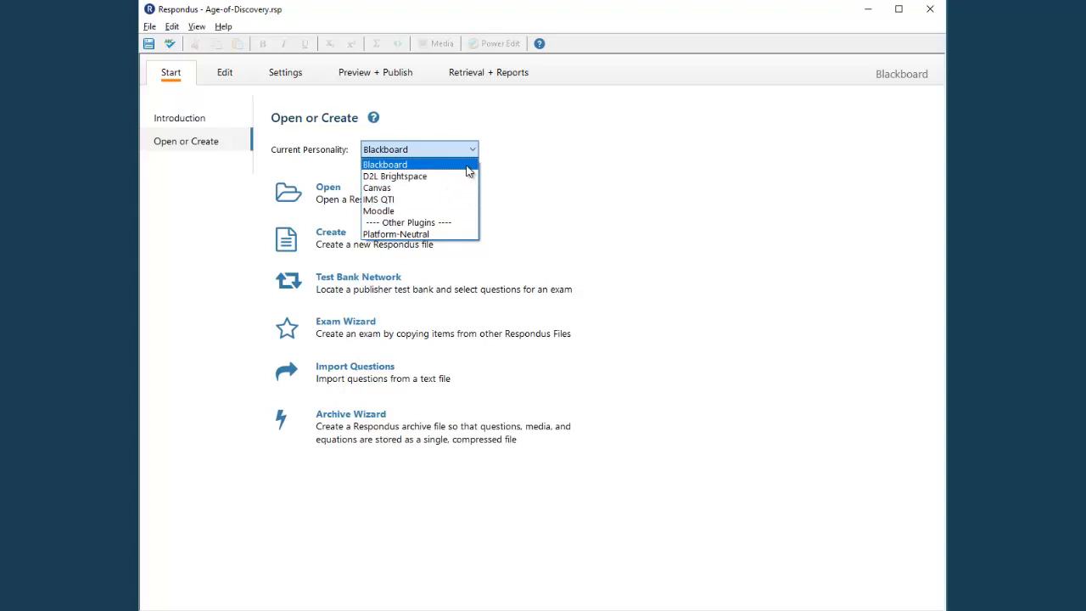
Keep Blackboard selected as the current personality
click(225, 73)
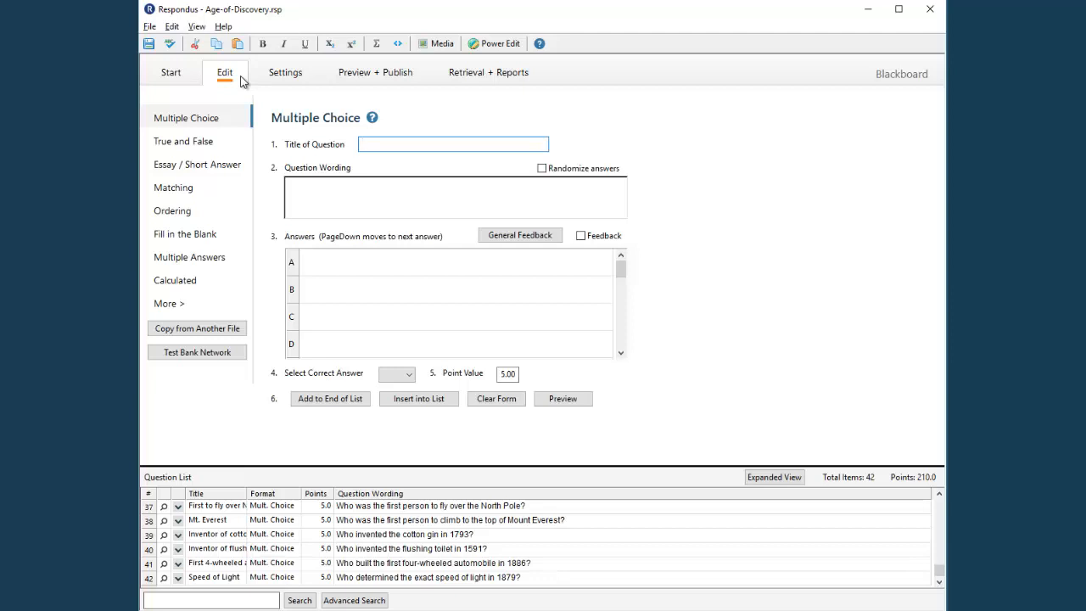
click(453, 144)
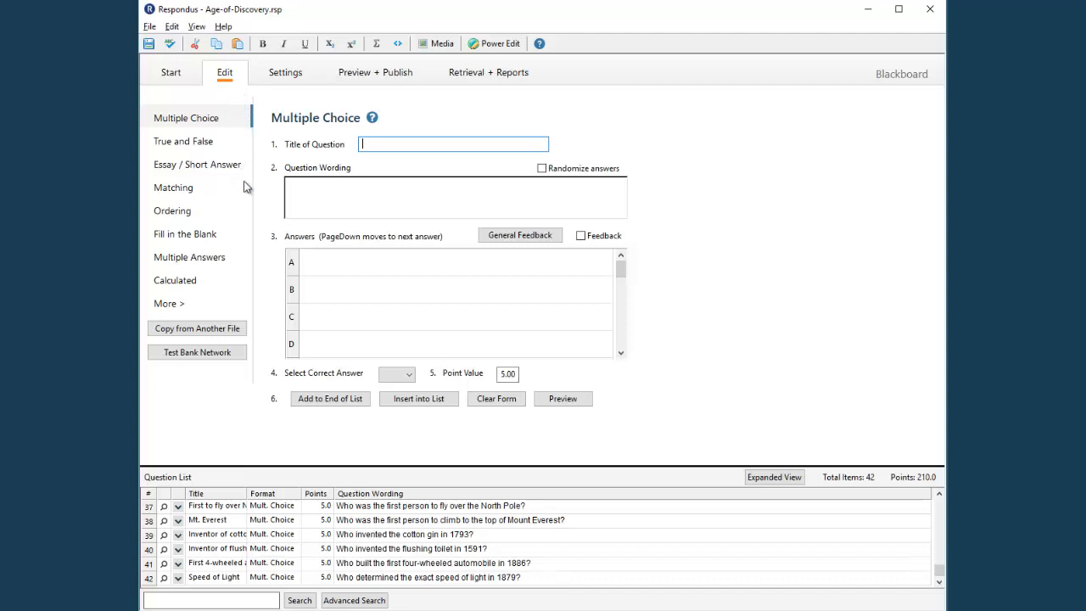
mouse_move(270, 165)
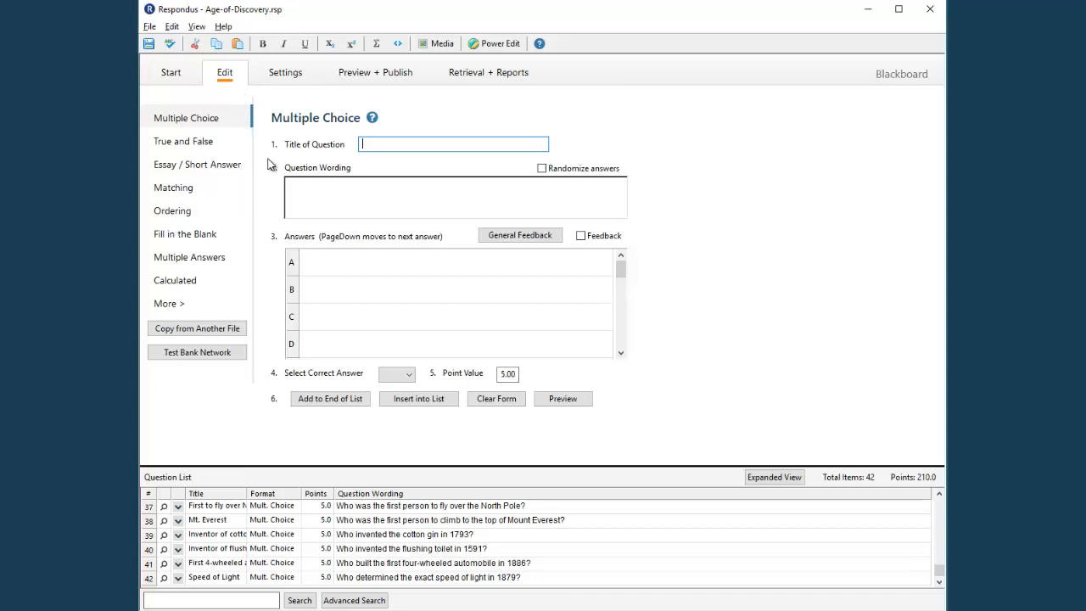
mouse_move(321, 142)
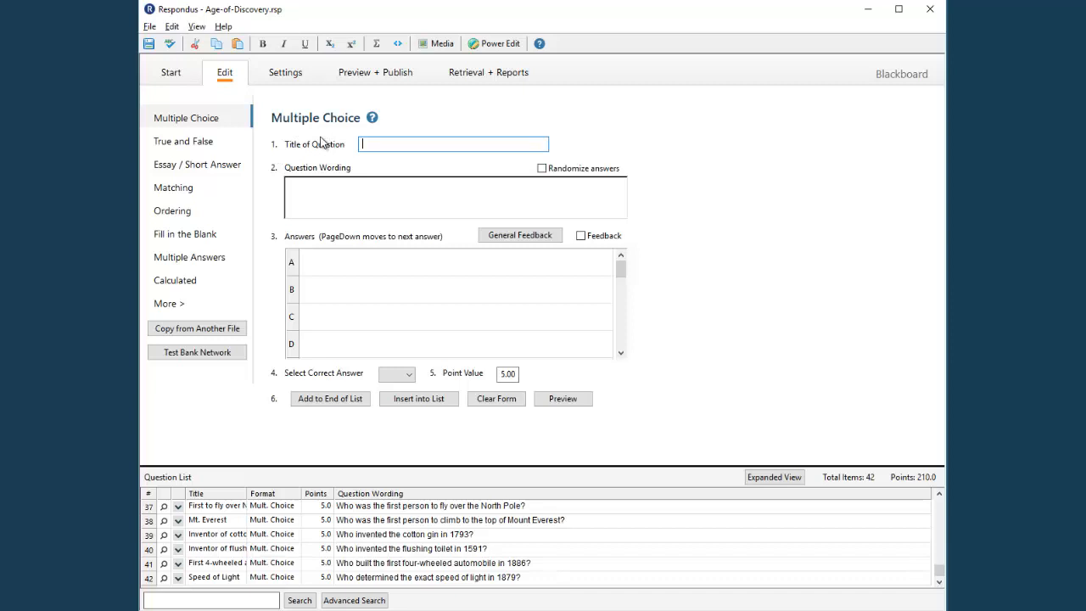
mouse_move(341, 176)
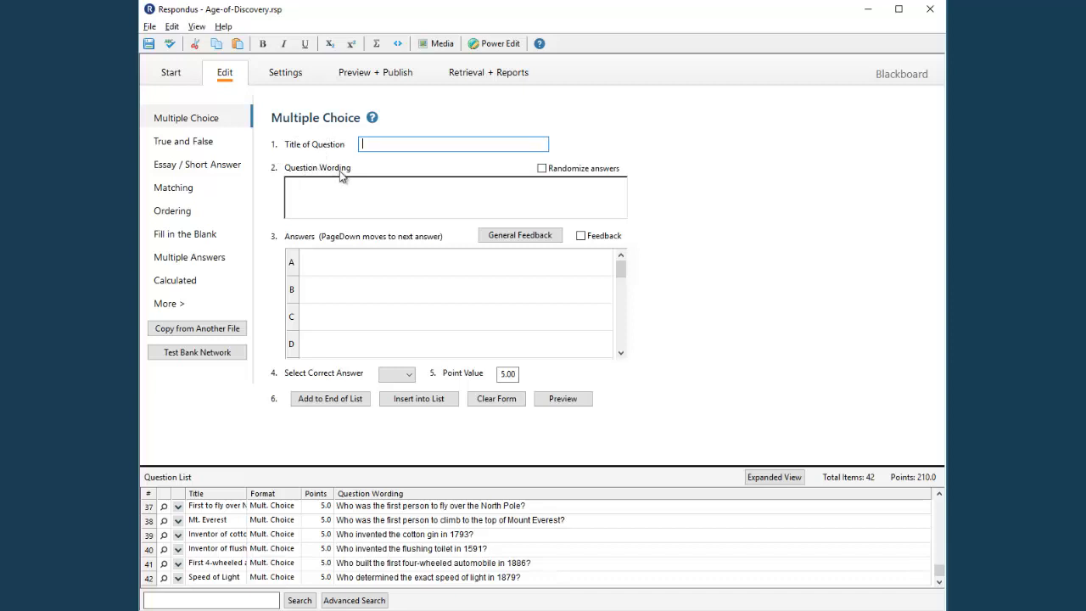
mouse_move(356, 179)
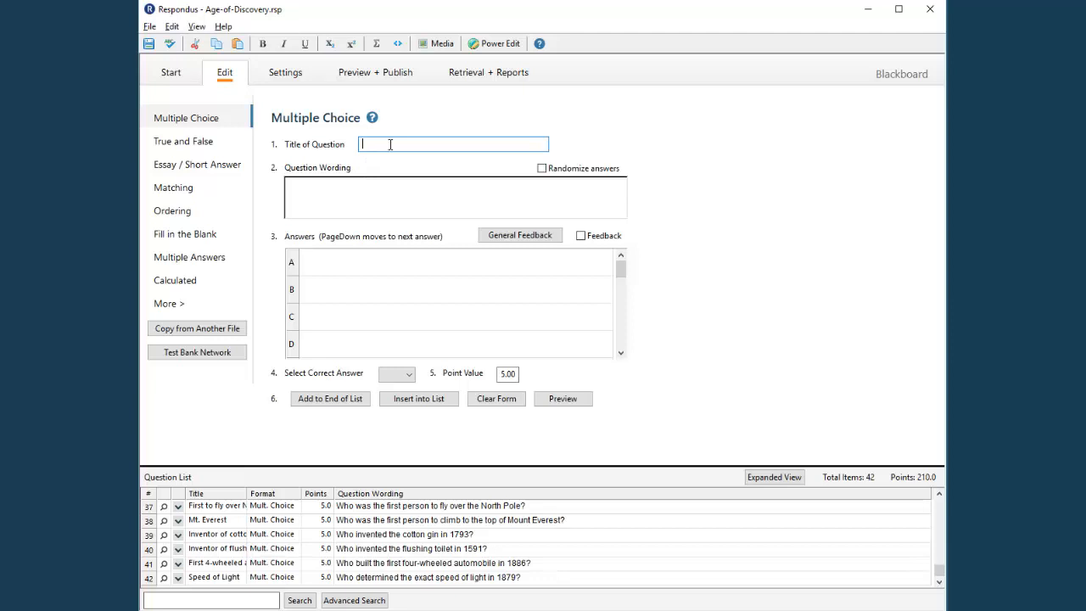
Enter title Newton, answers Speed, Velocity, Mass, Force; mark C correct, worth 3 points
text(Newton)
click(456, 263)
text(S)
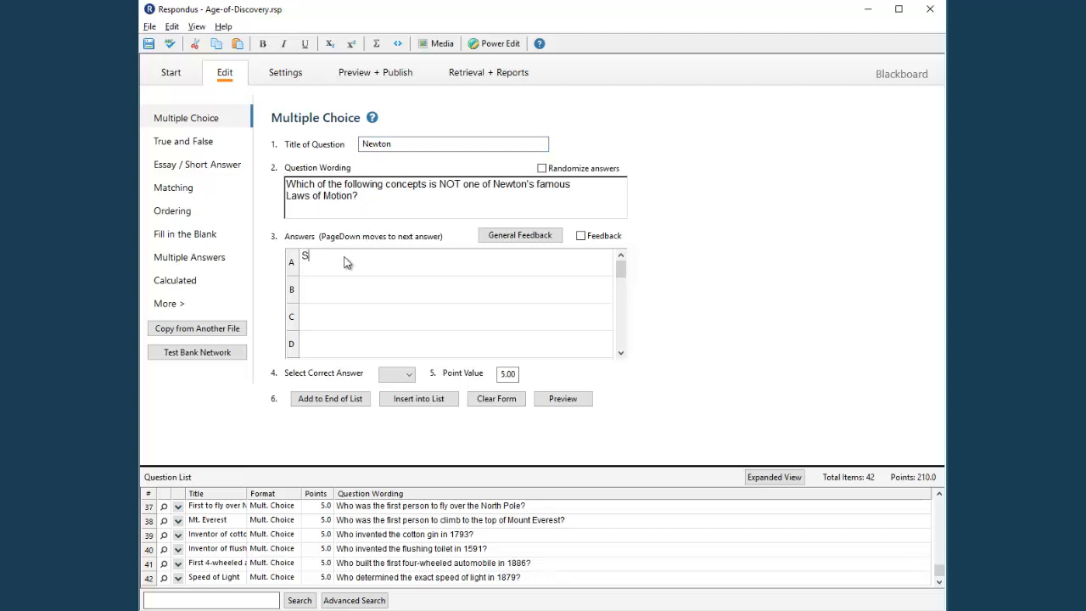
text(Velocity)
click(455, 316)
text(Mass)
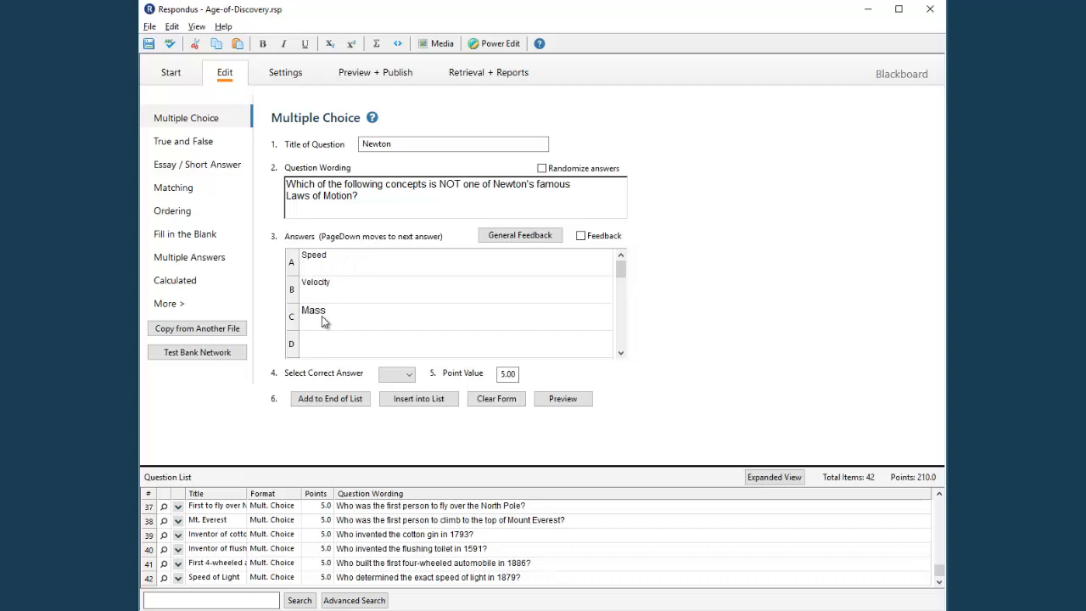
text(Force)
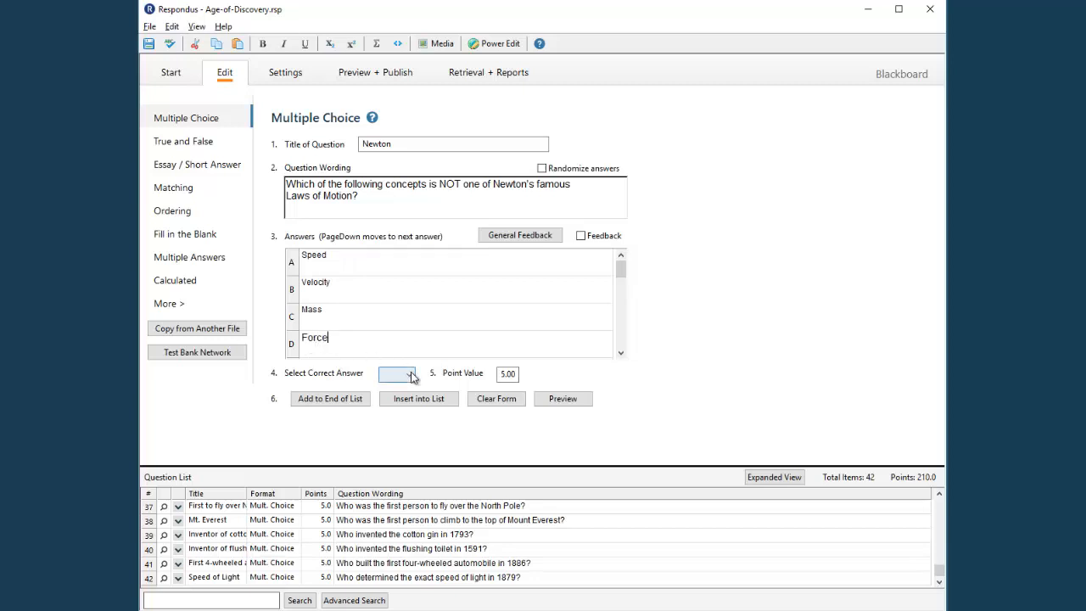
click(410, 374)
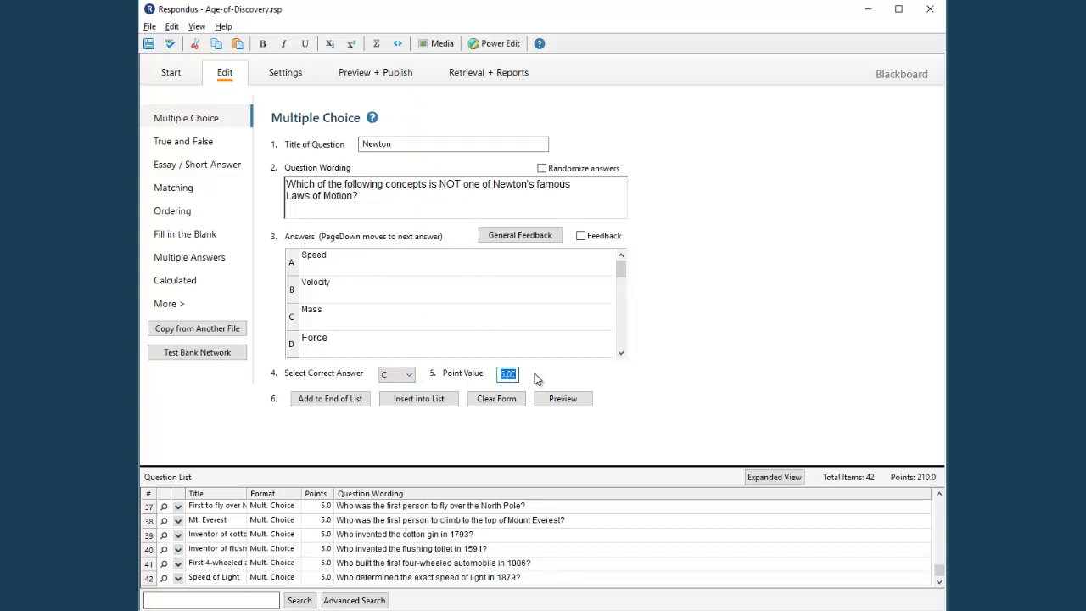
text(3)
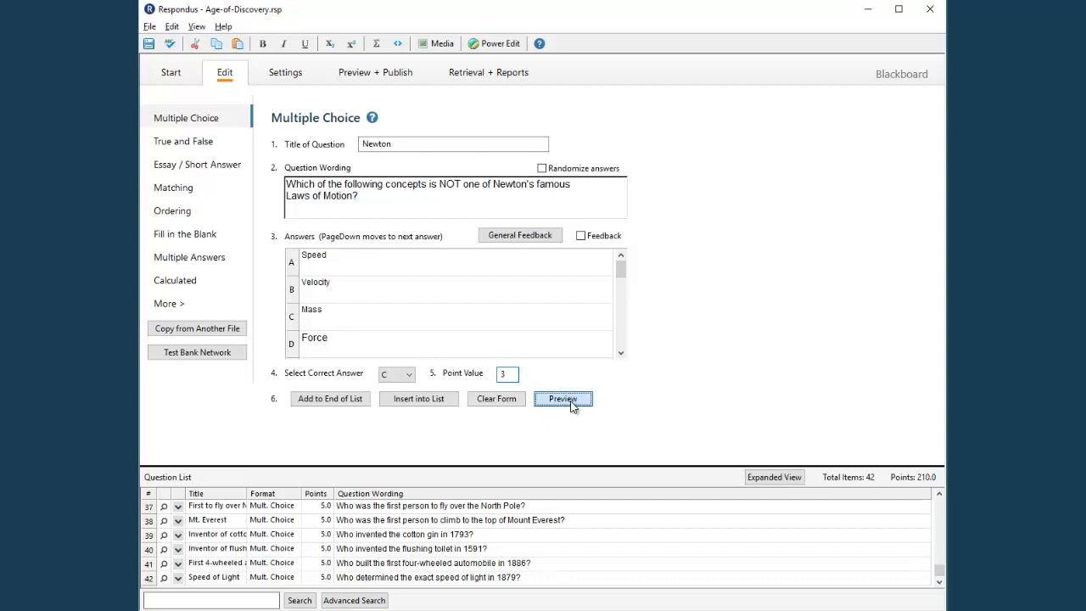
click(563, 399)
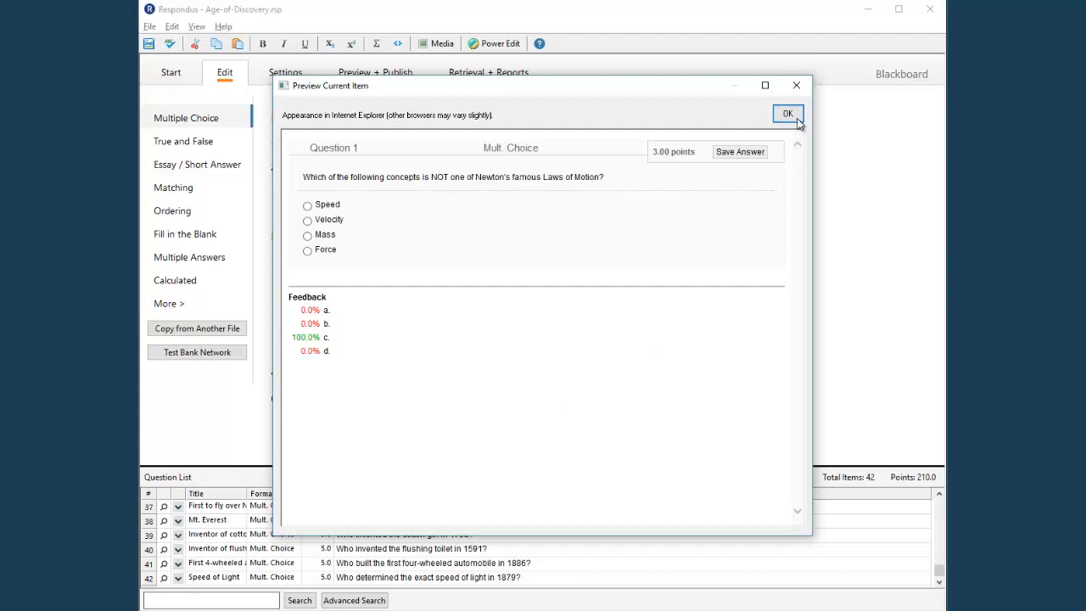
click(788, 113)
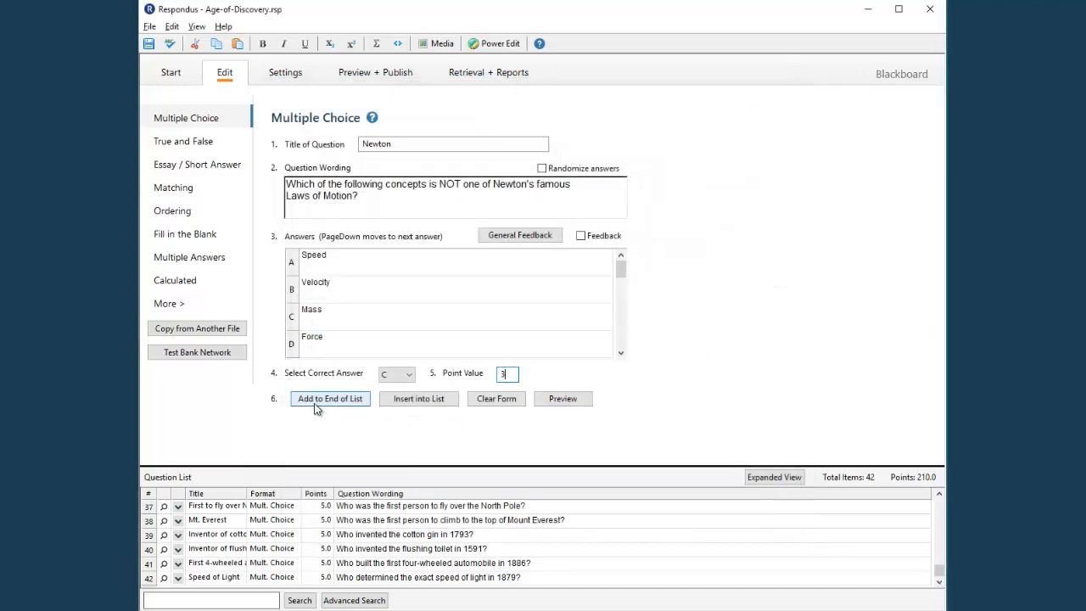
mouse_move(404, 411)
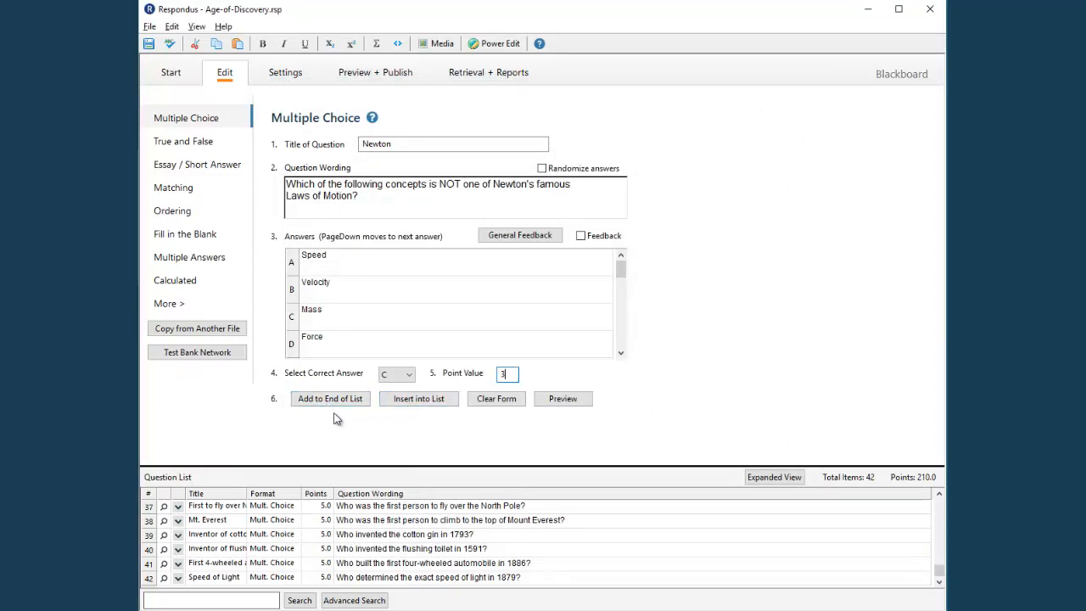
Add the Newton question as item 43 and show its item menu
click(330, 398)
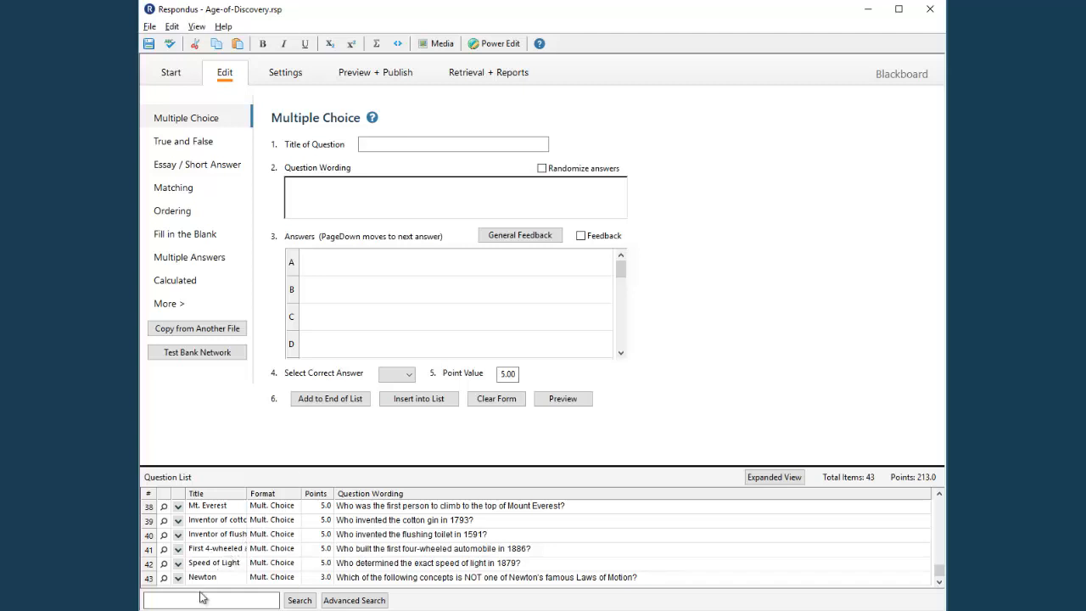
mouse_move(274, 590)
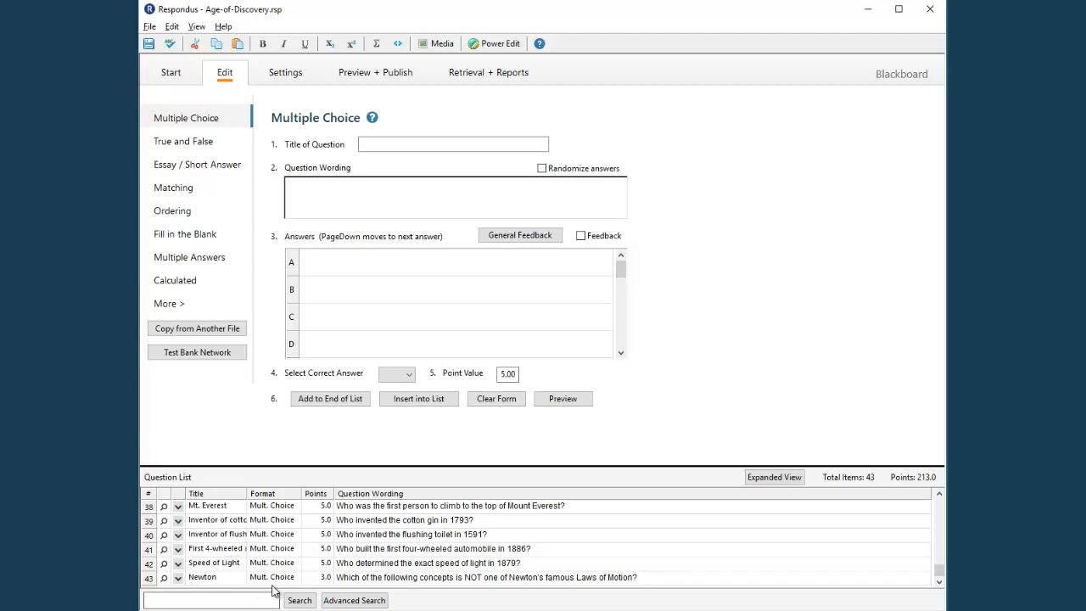
click(178, 582)
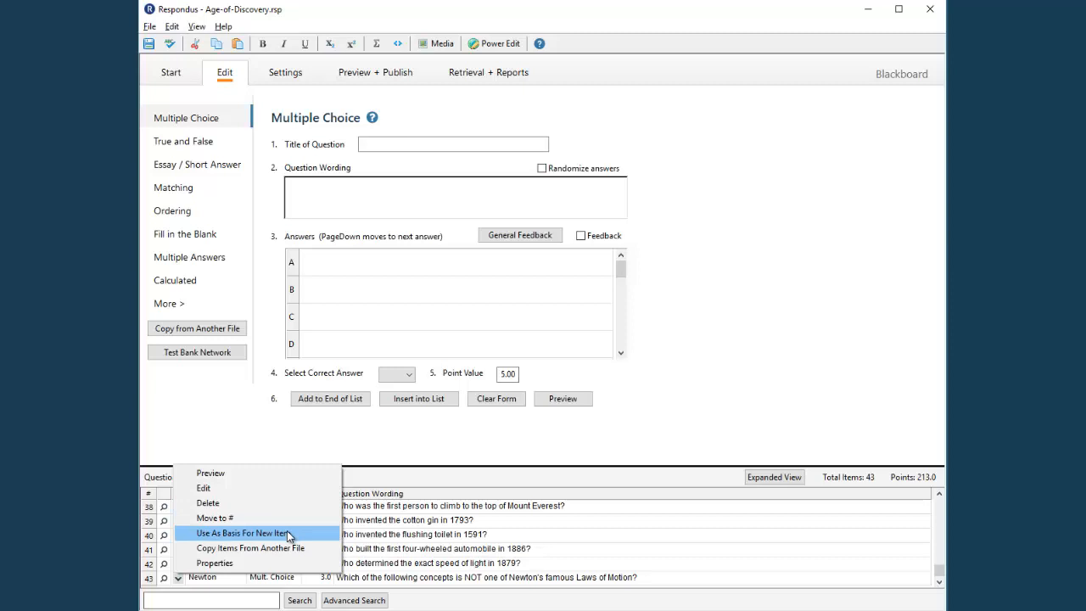
mouse_move(304, 495)
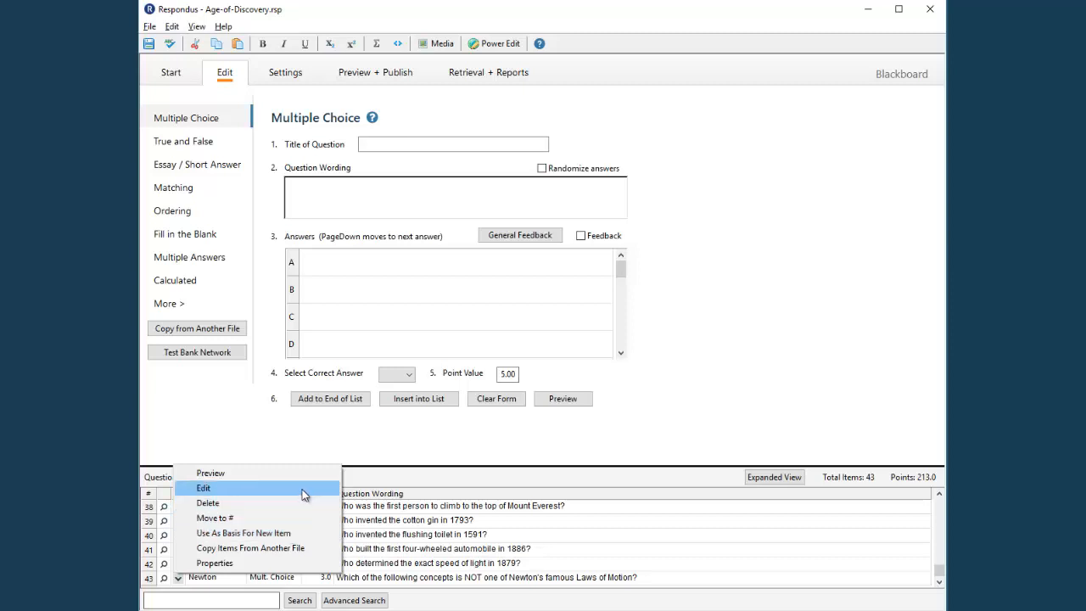
click(203, 488)
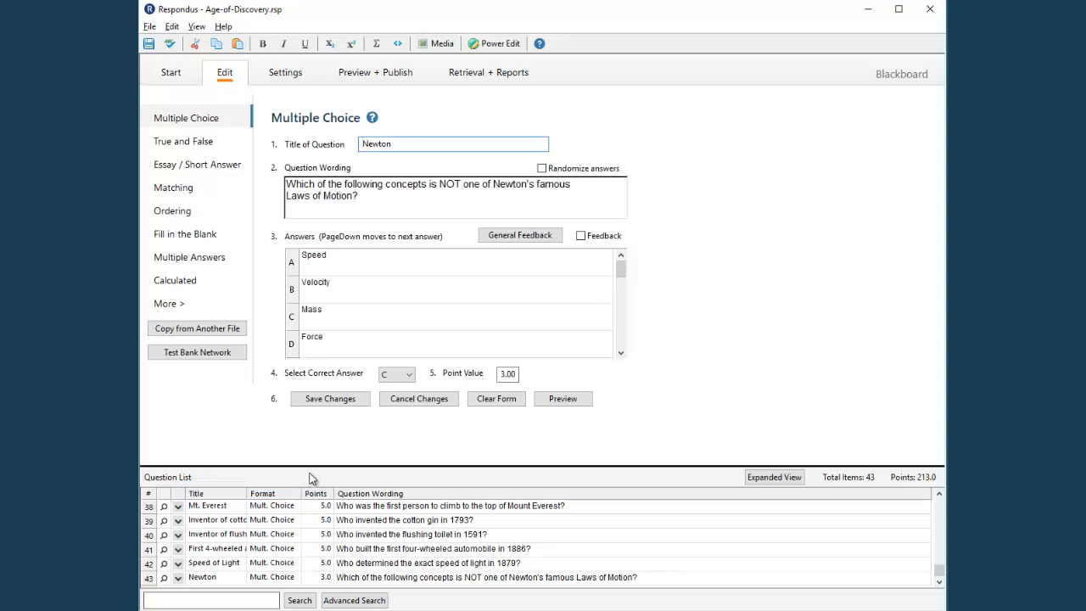
mouse_move(339, 449)
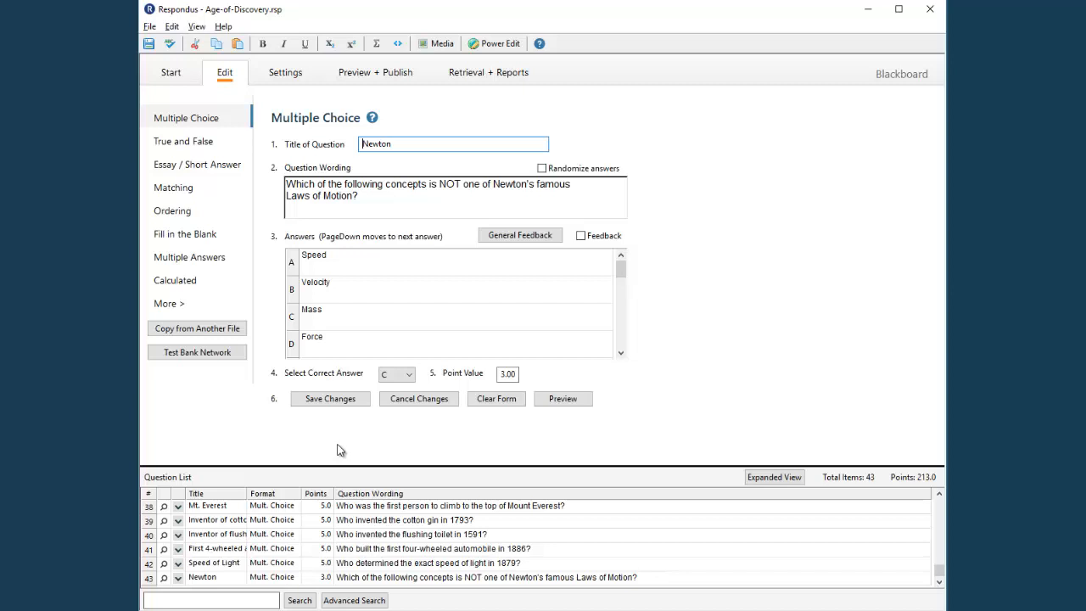
mouse_move(285, 145)
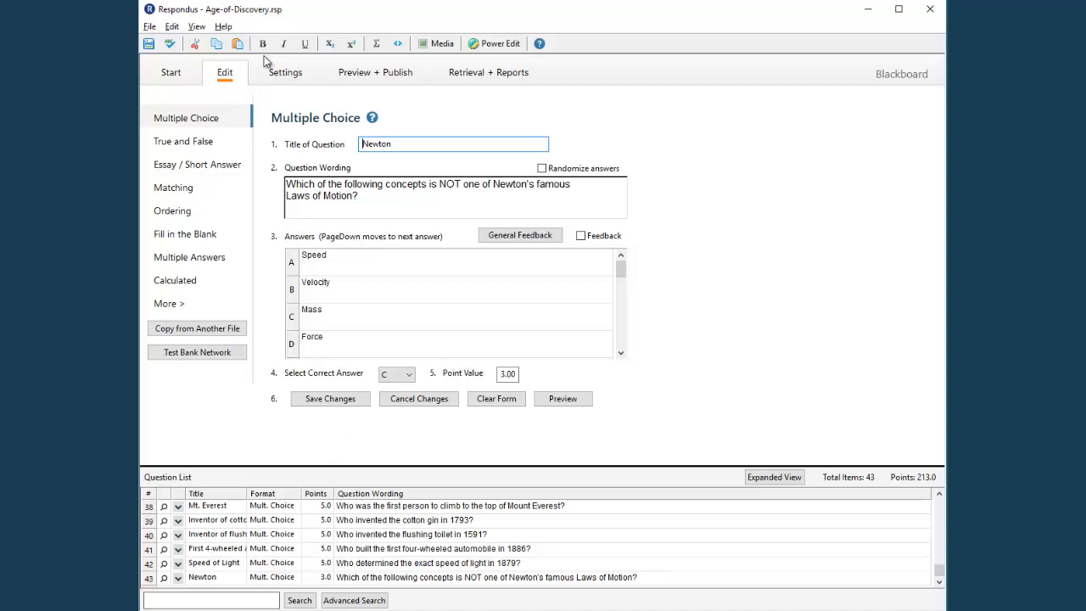
mouse_move(283, 43)
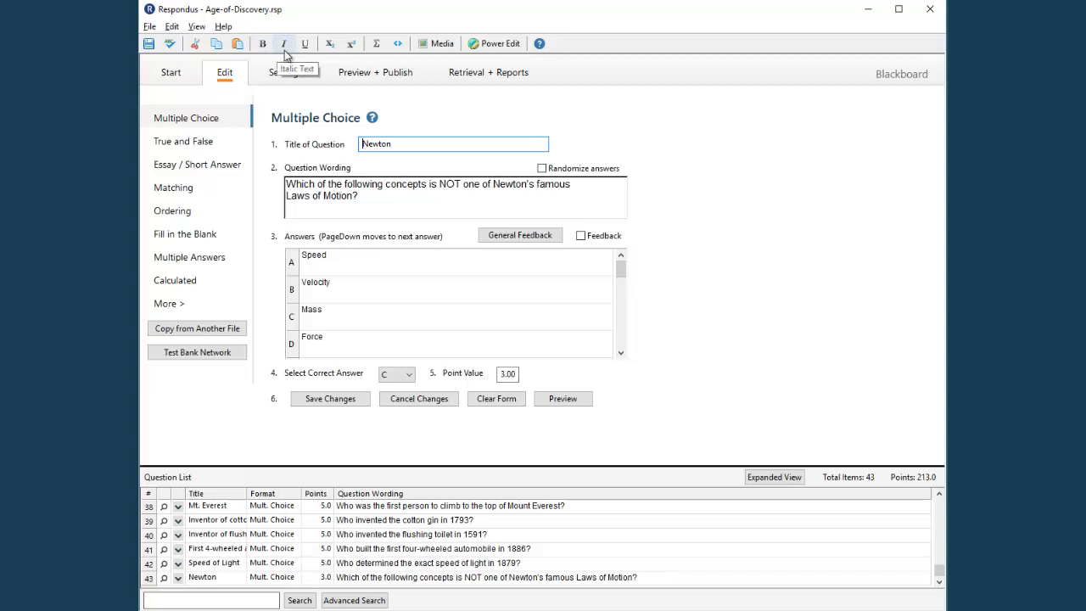
mouse_move(329, 43)
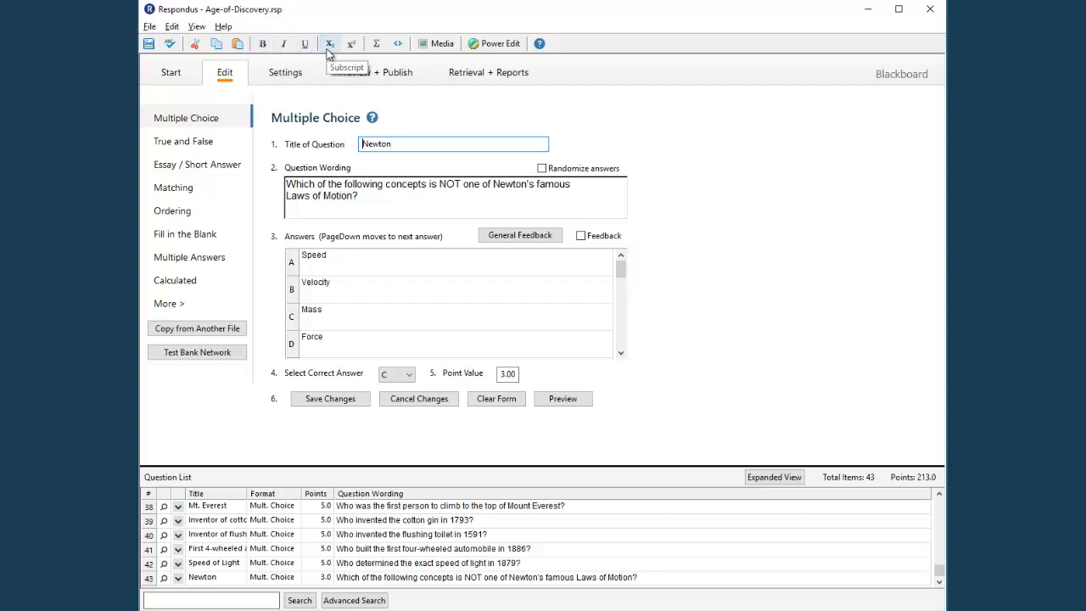
mouse_move(350, 44)
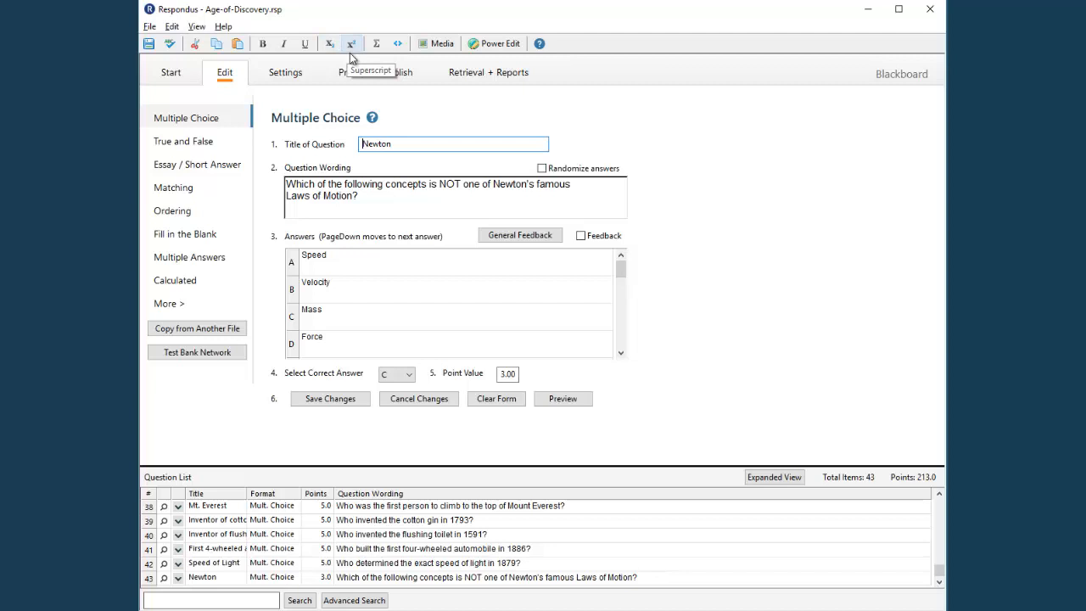
mouse_move(375, 49)
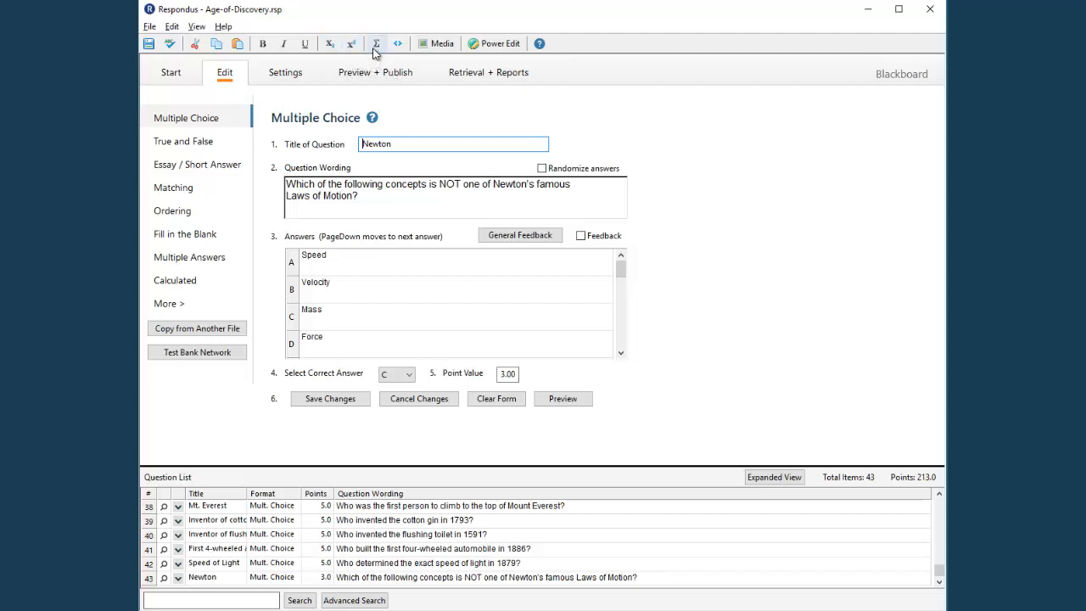
mouse_move(440, 48)
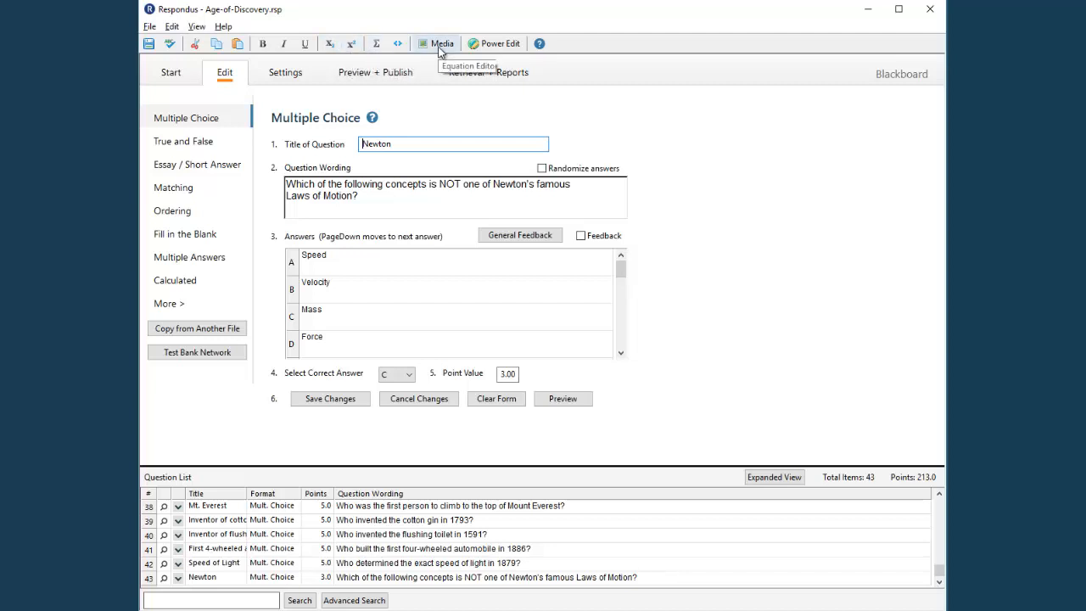
mouse_move(437, 52)
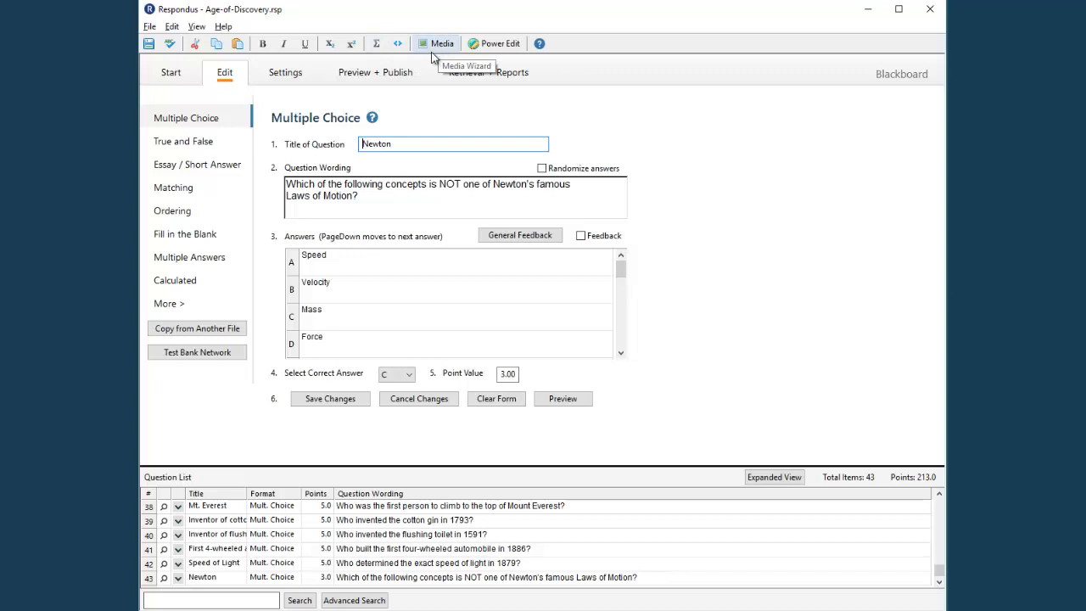
mouse_move(391, 170)
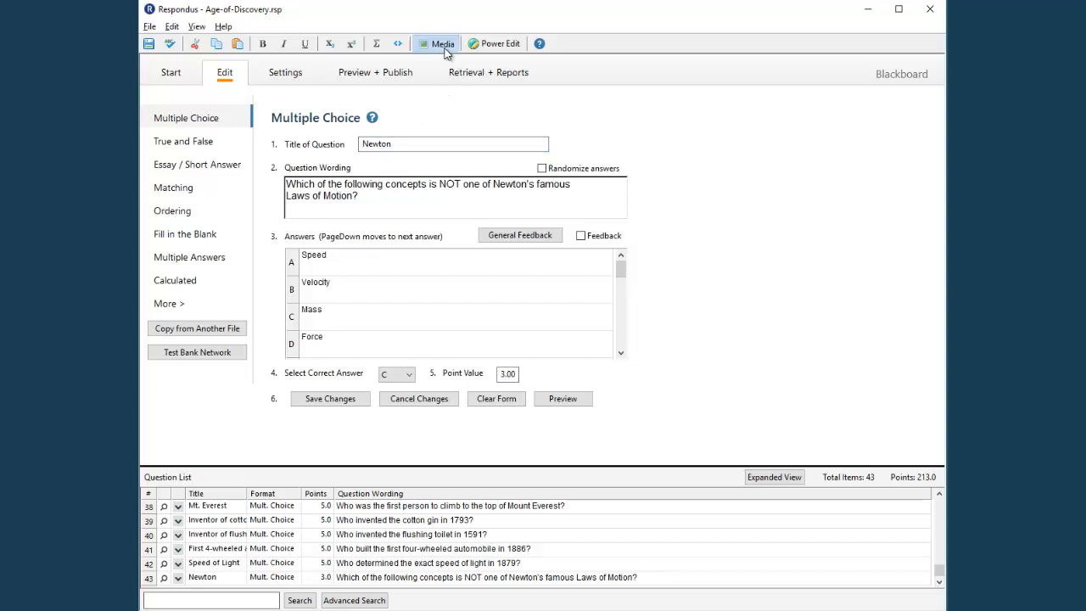
Start uploading an image file from the computer into the question wording
click(437, 44)
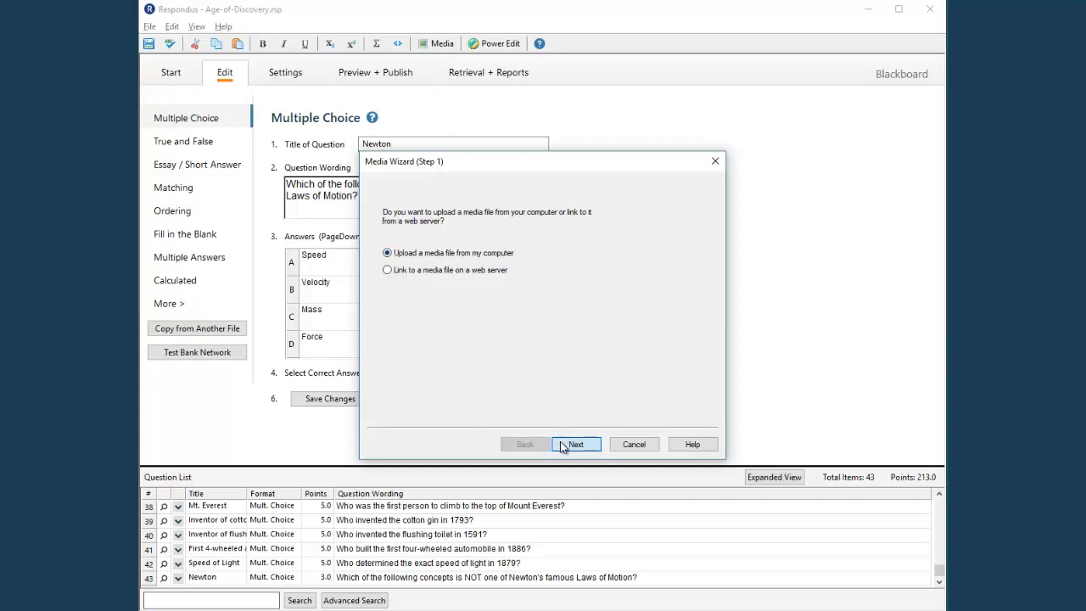
click(576, 444)
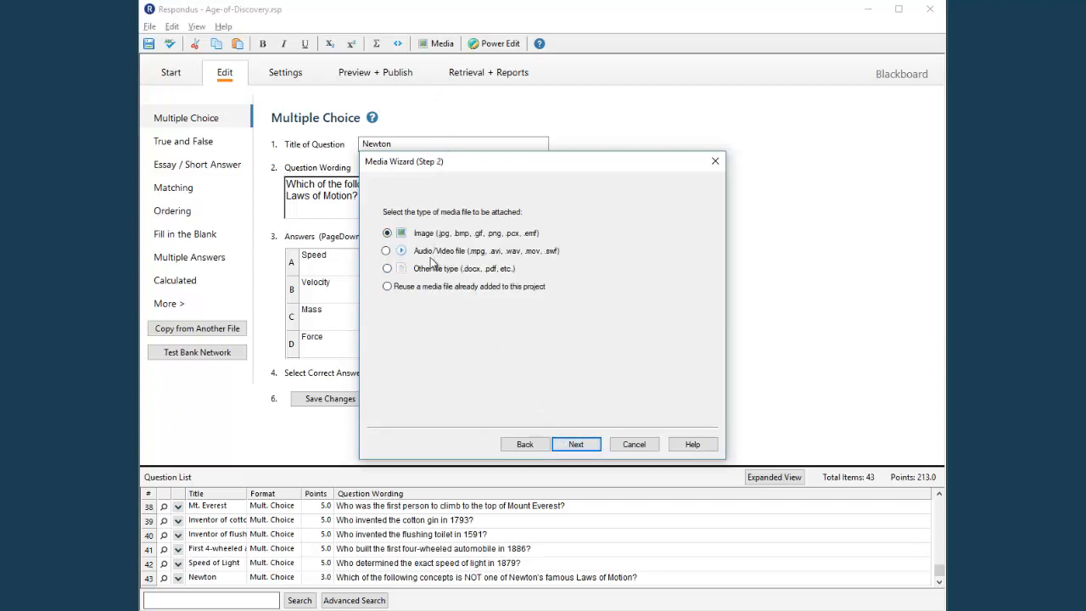
mouse_move(427, 247)
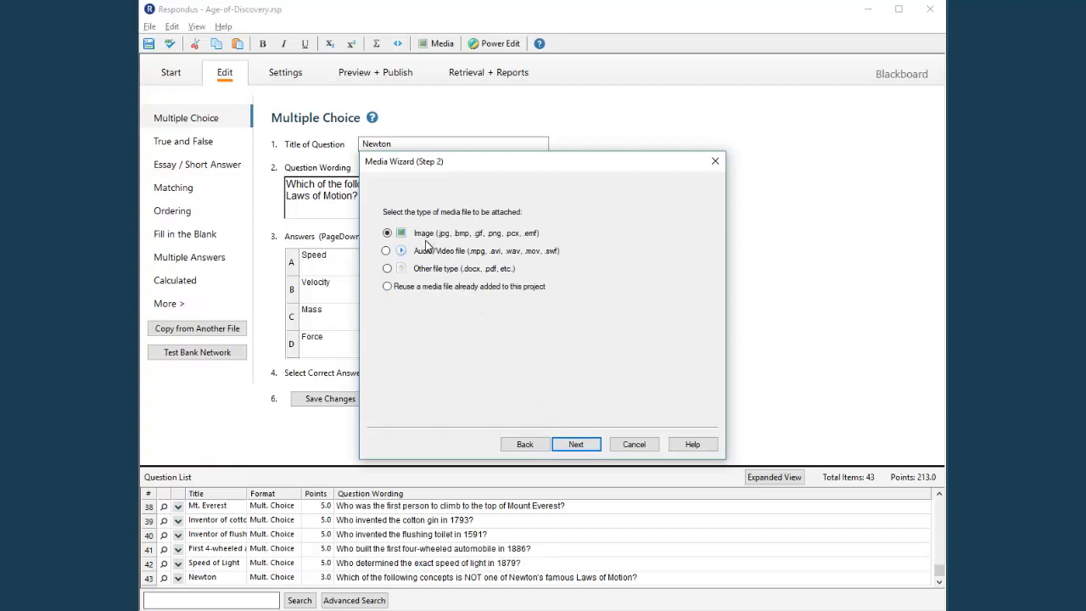
click(577, 443)
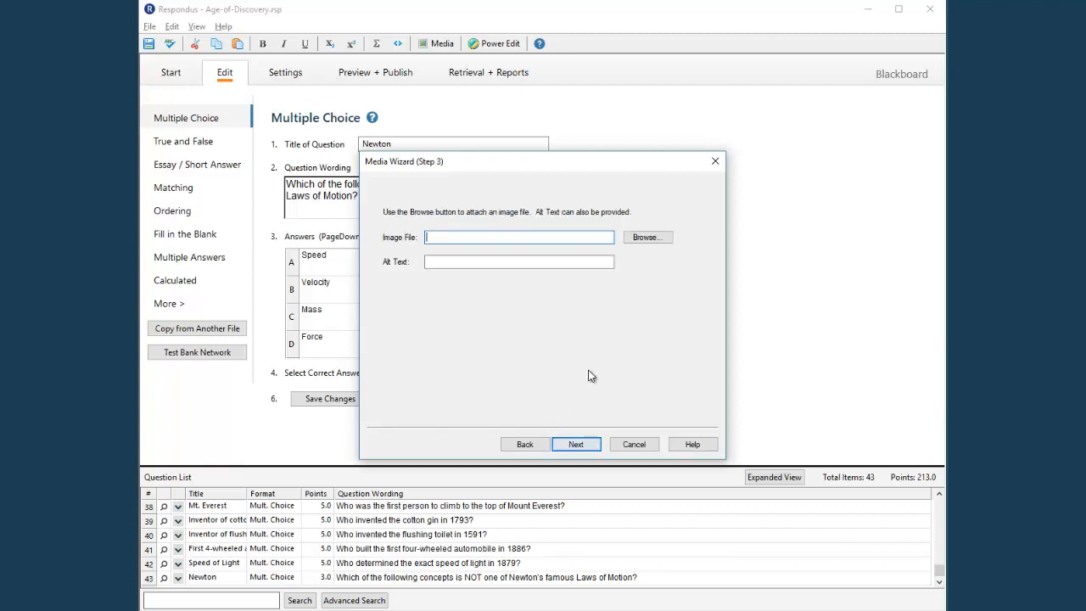
click(647, 236)
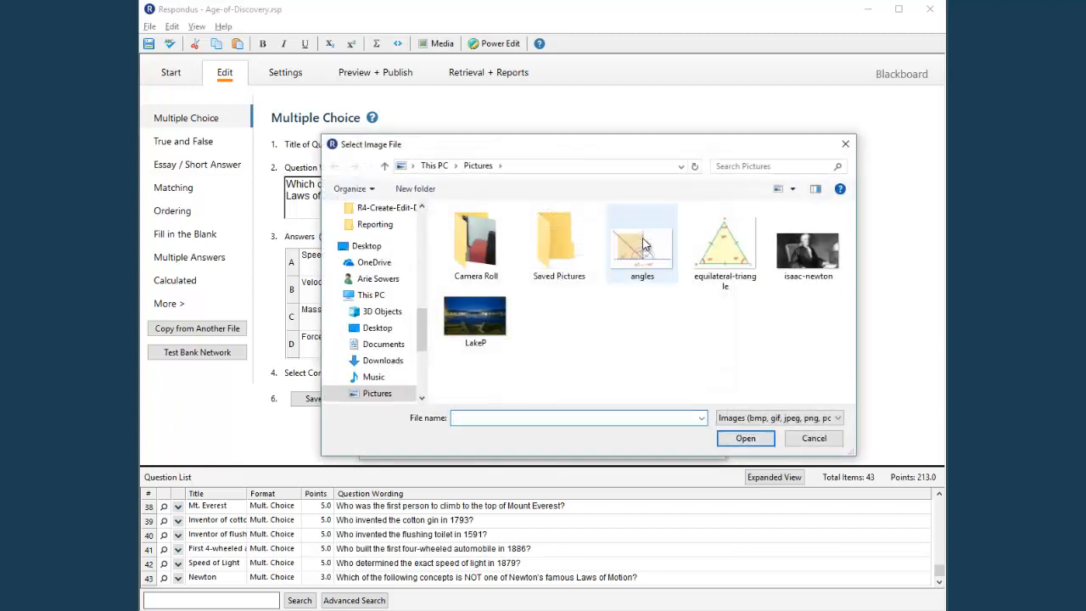
Attach the isaac-newton portrait with alt text 'Issac Newton' at 100% size
click(745, 438)
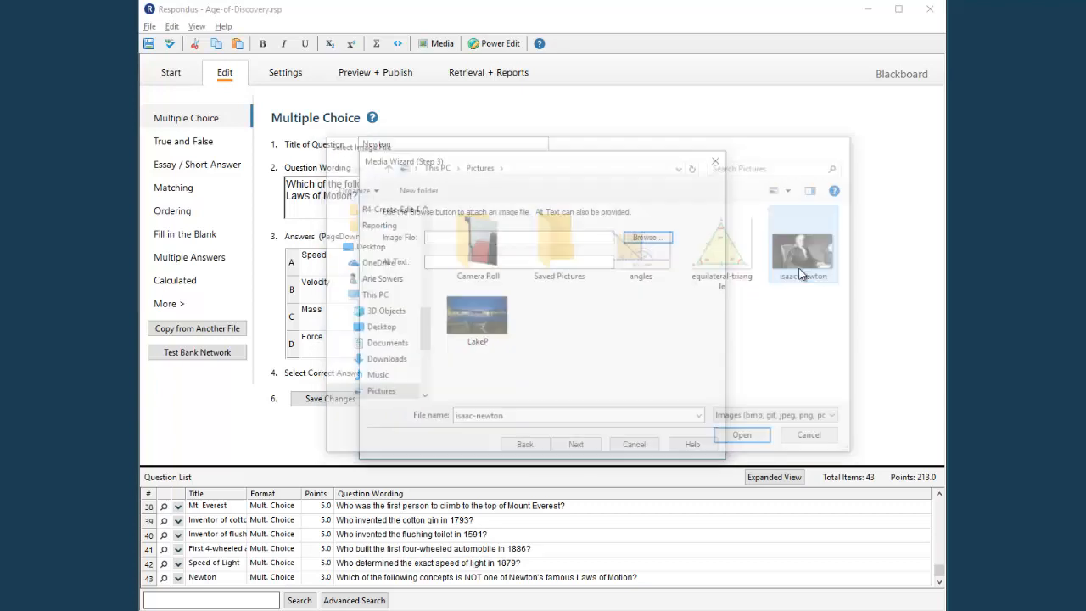
click(741, 435)
text(Issac Newton)
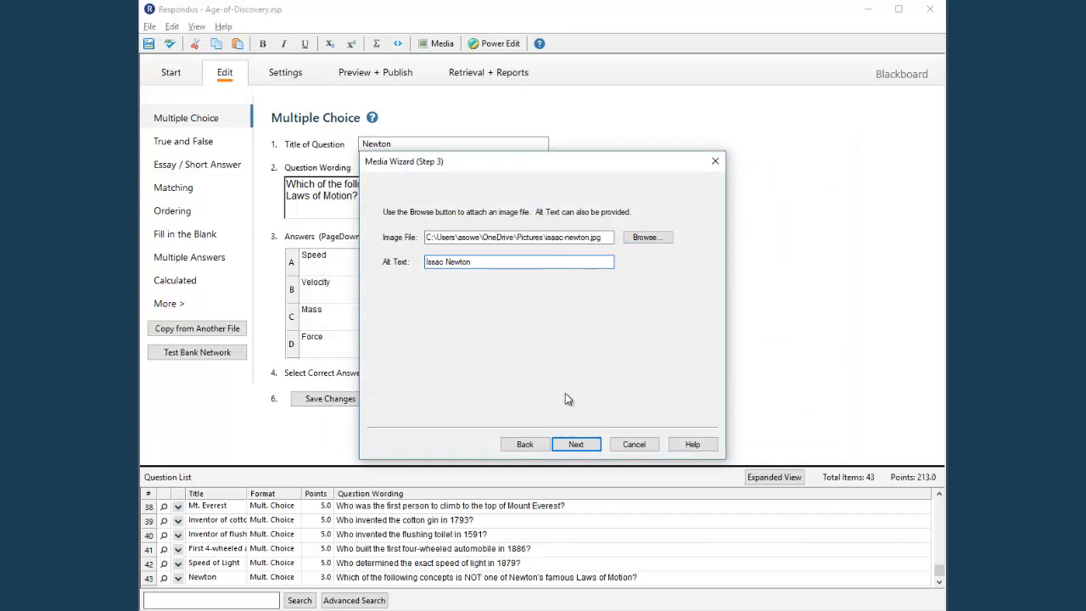
click(576, 444)
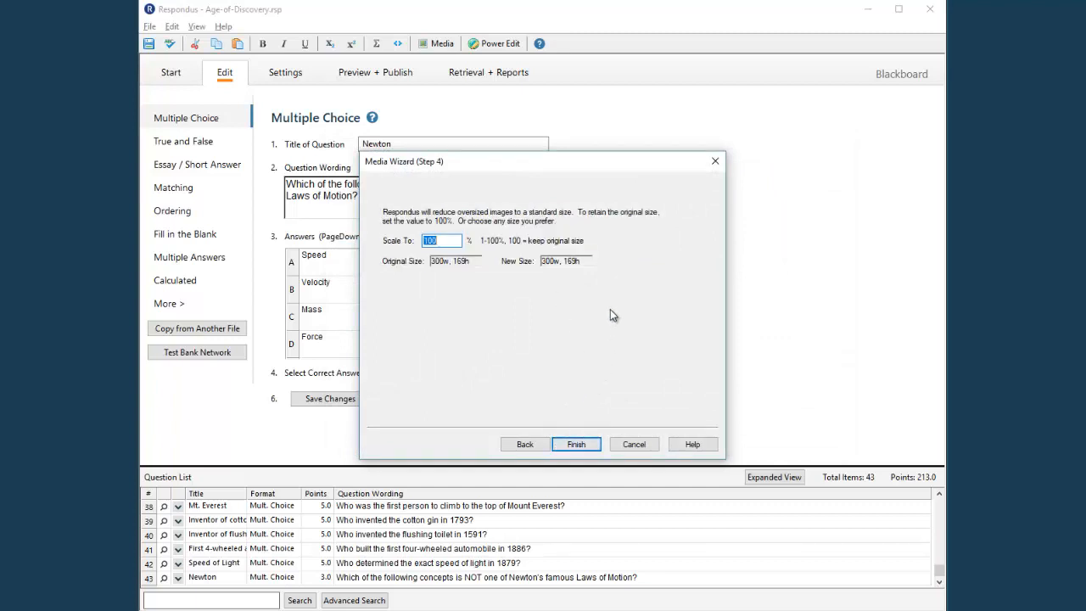
click(576, 444)
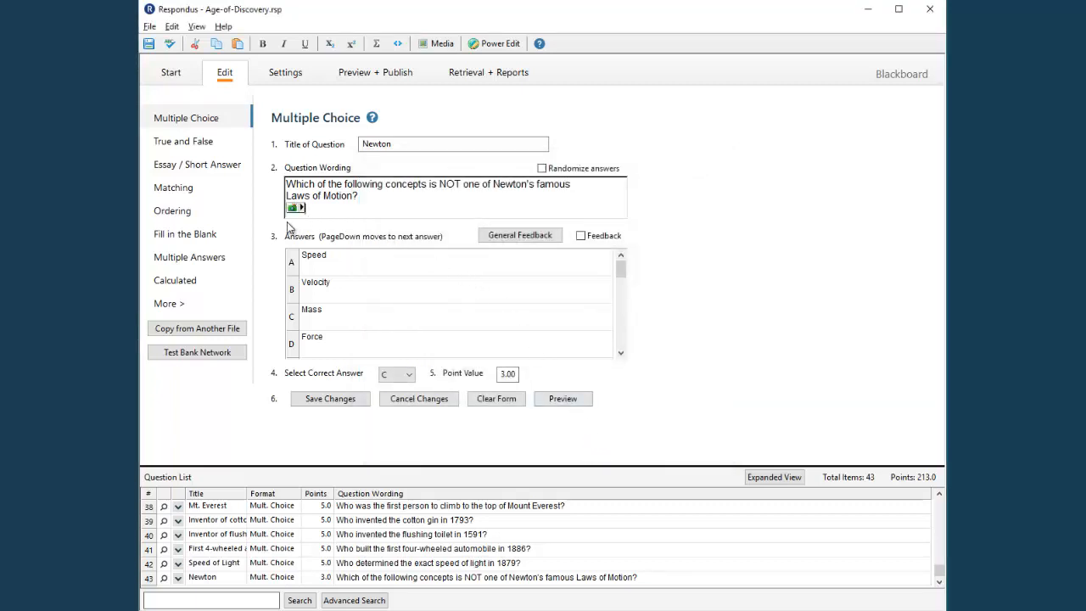
mouse_move(495, 297)
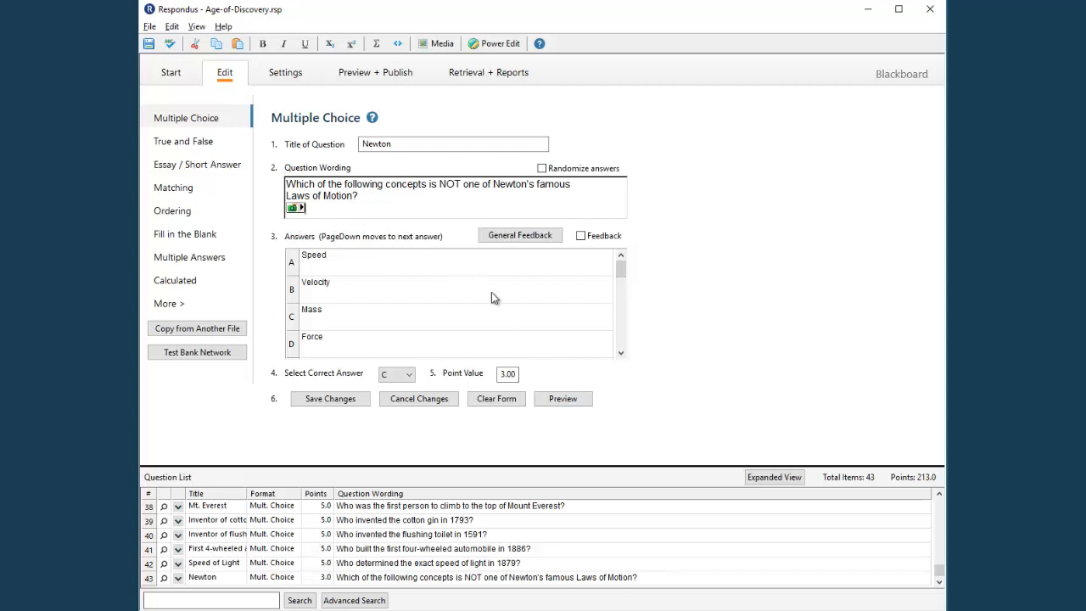
click(562, 399)
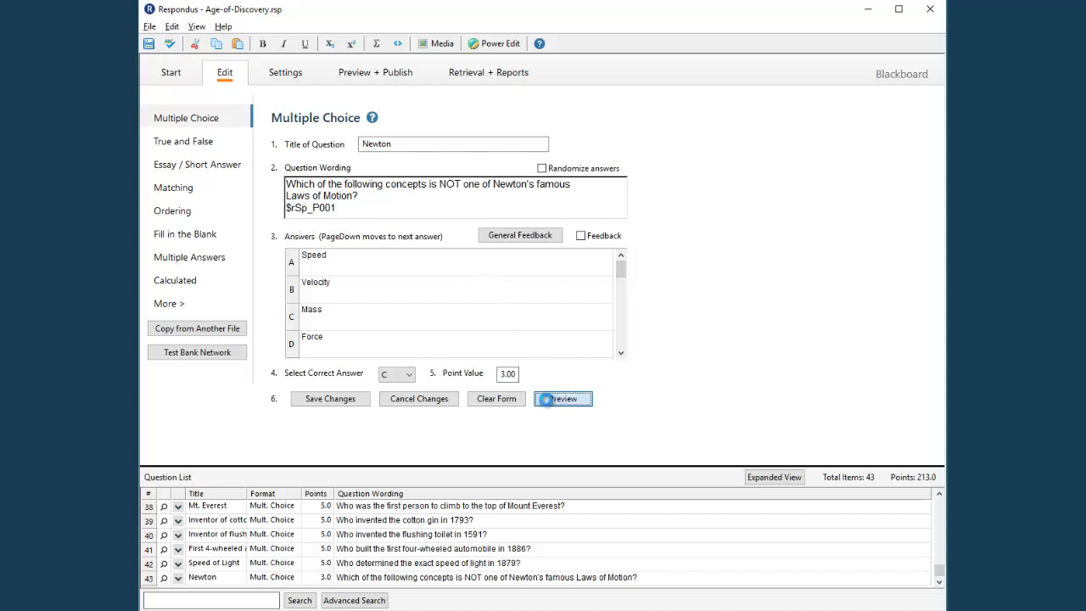
click(562, 399)
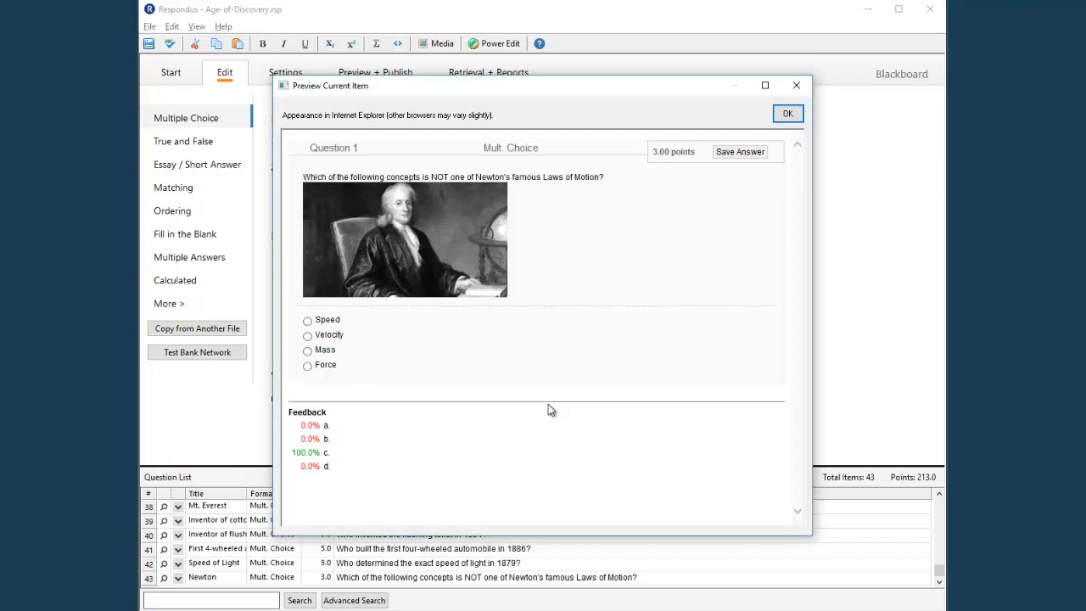
mouse_move(788, 140)
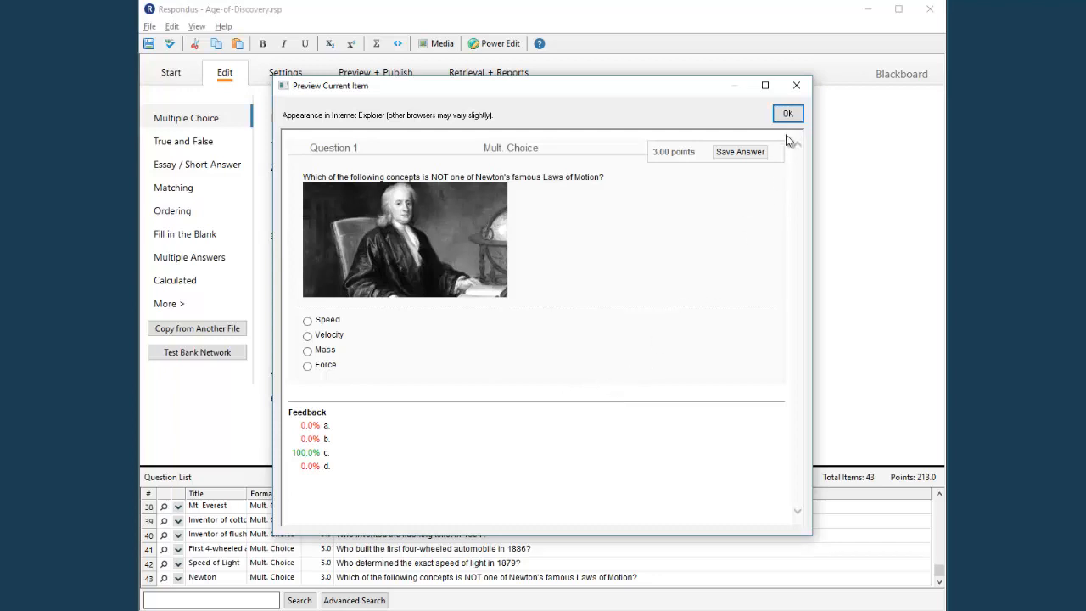
click(787, 113)
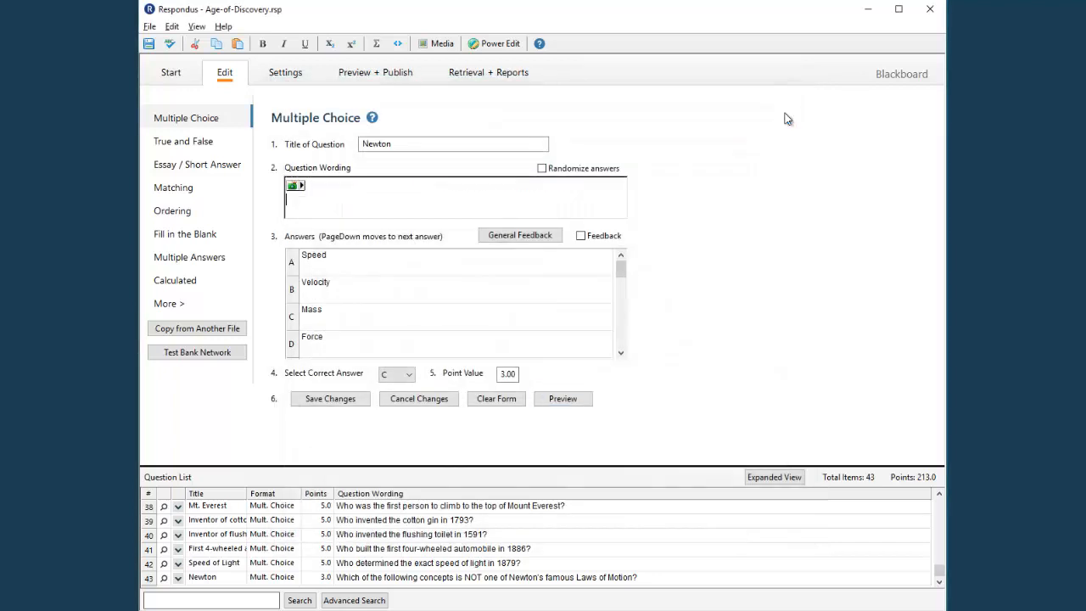
mouse_move(729, 213)
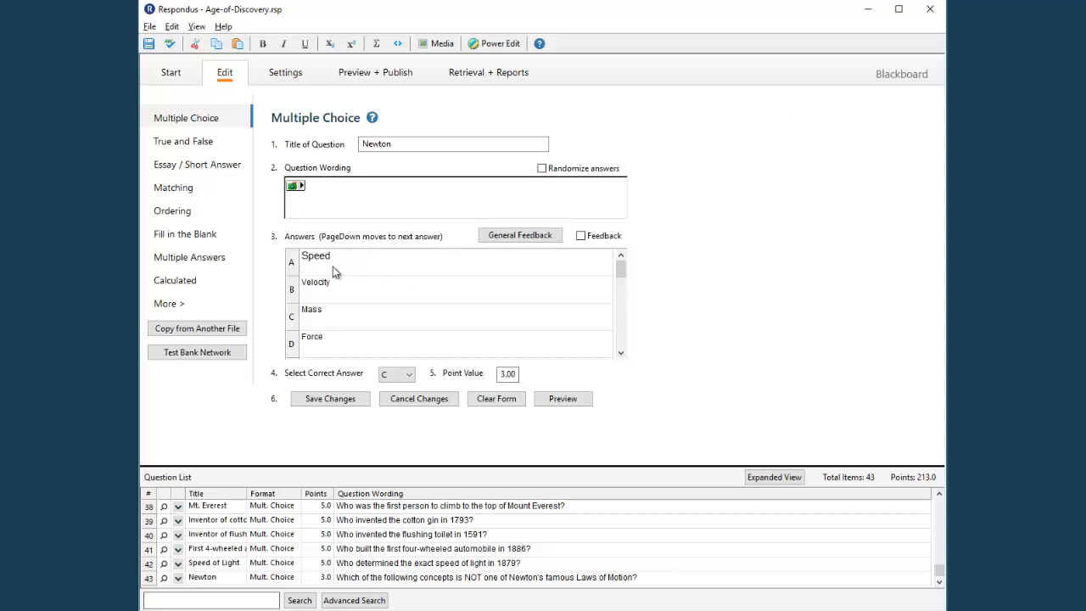
Insert the equation V = d/t below answer A, Speed, with default image settings
click(340, 270)
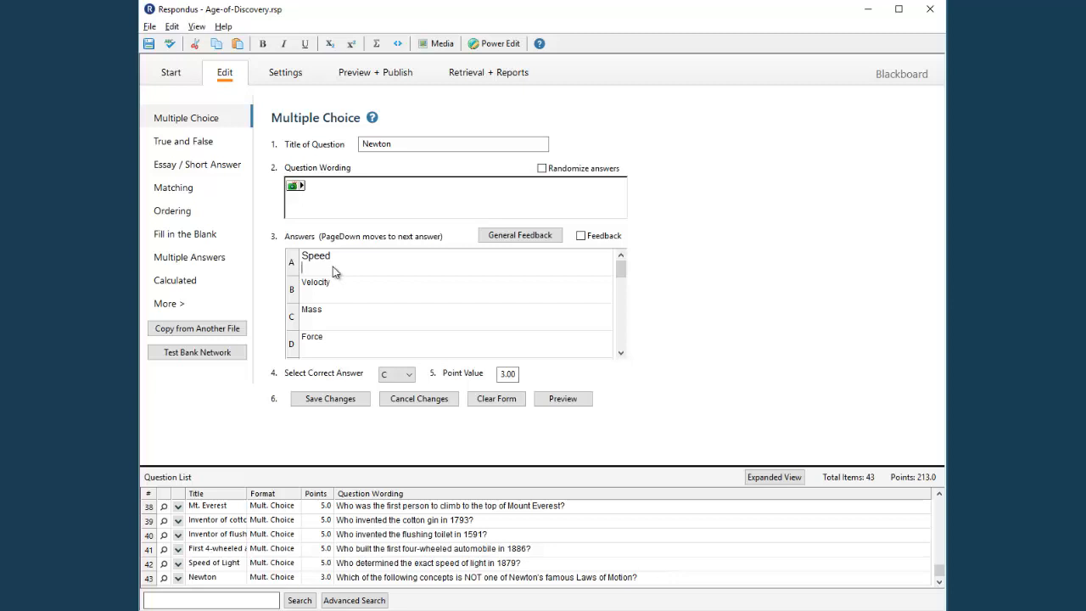
mouse_move(384, 66)
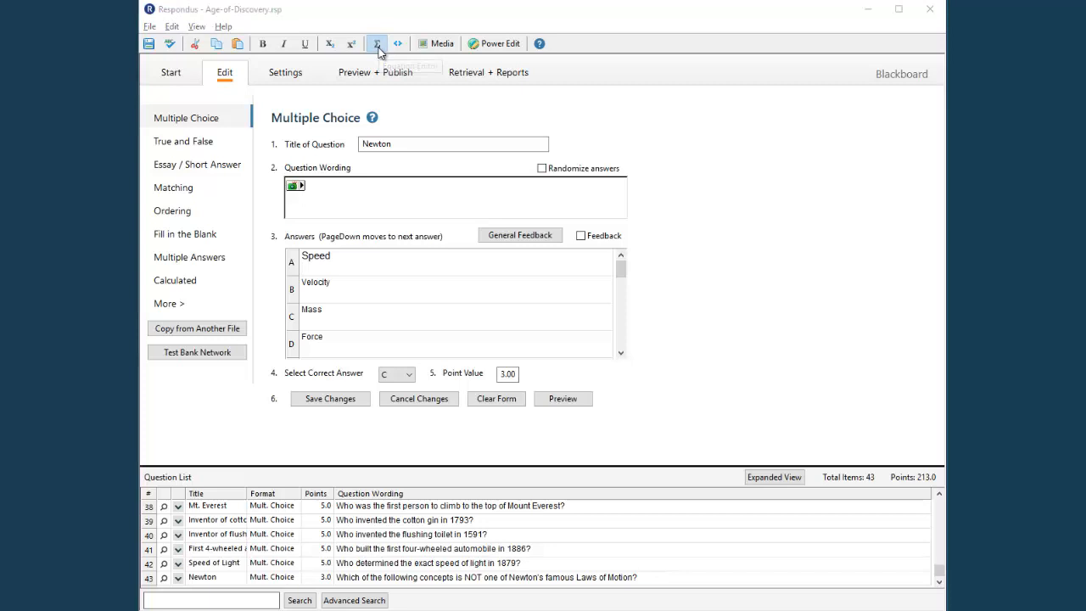
click(377, 43)
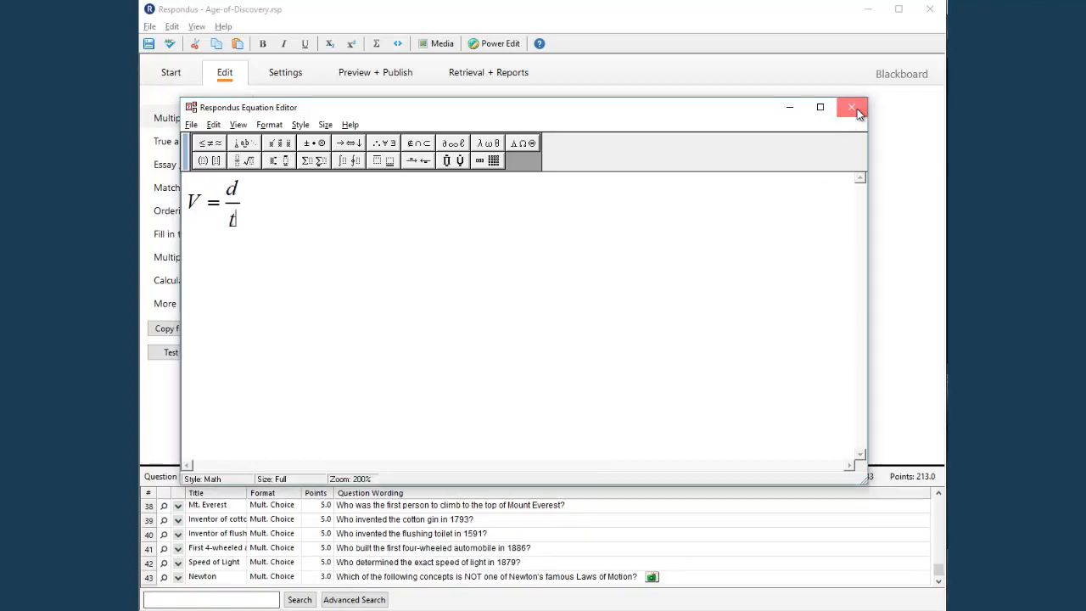
click(852, 108)
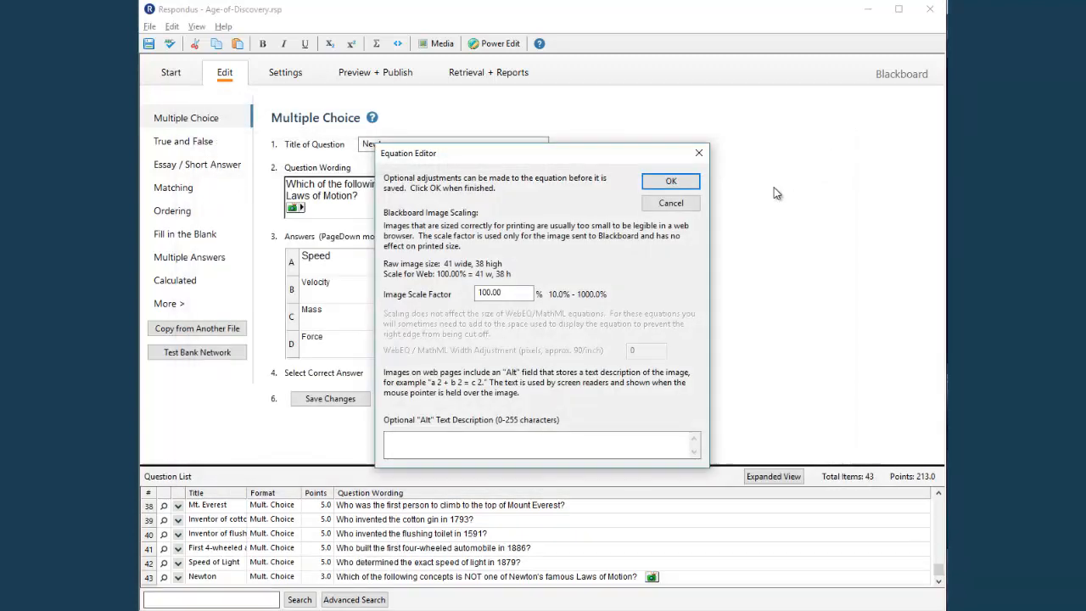
mouse_move(653, 287)
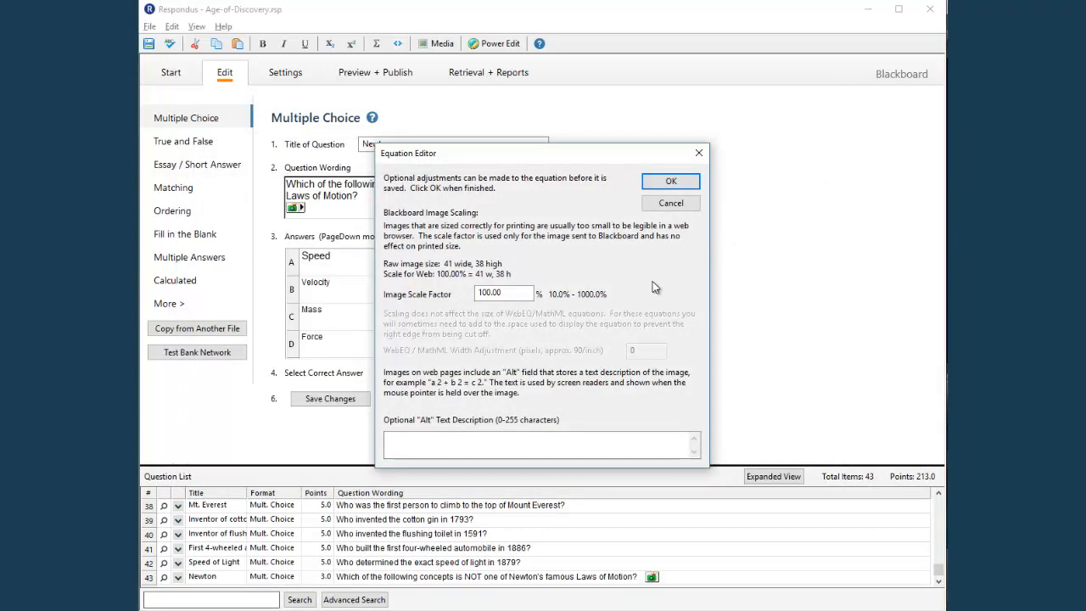
click(670, 180)
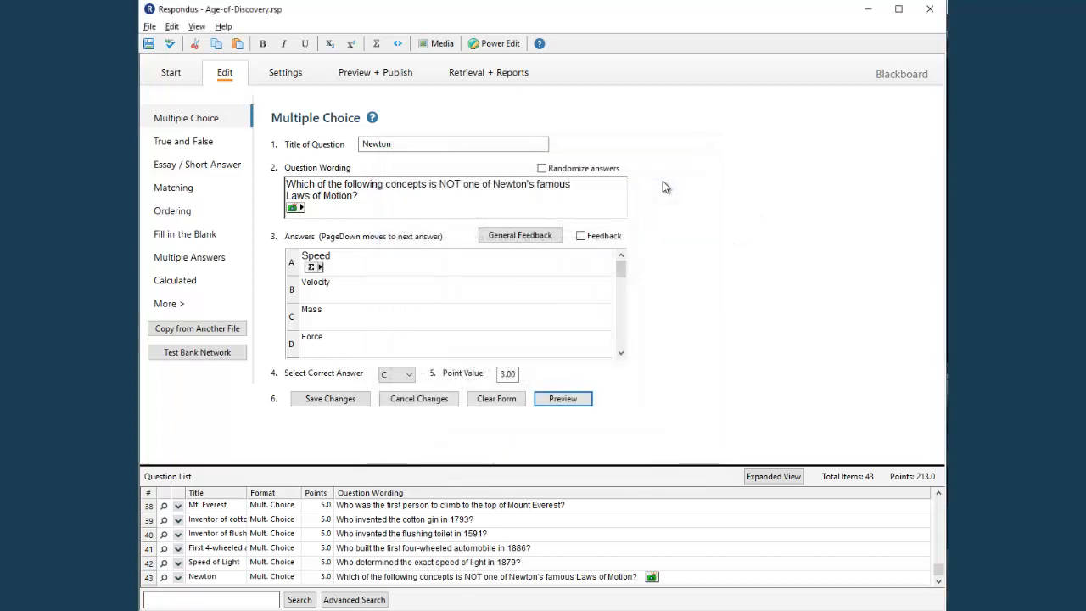
mouse_move(508, 284)
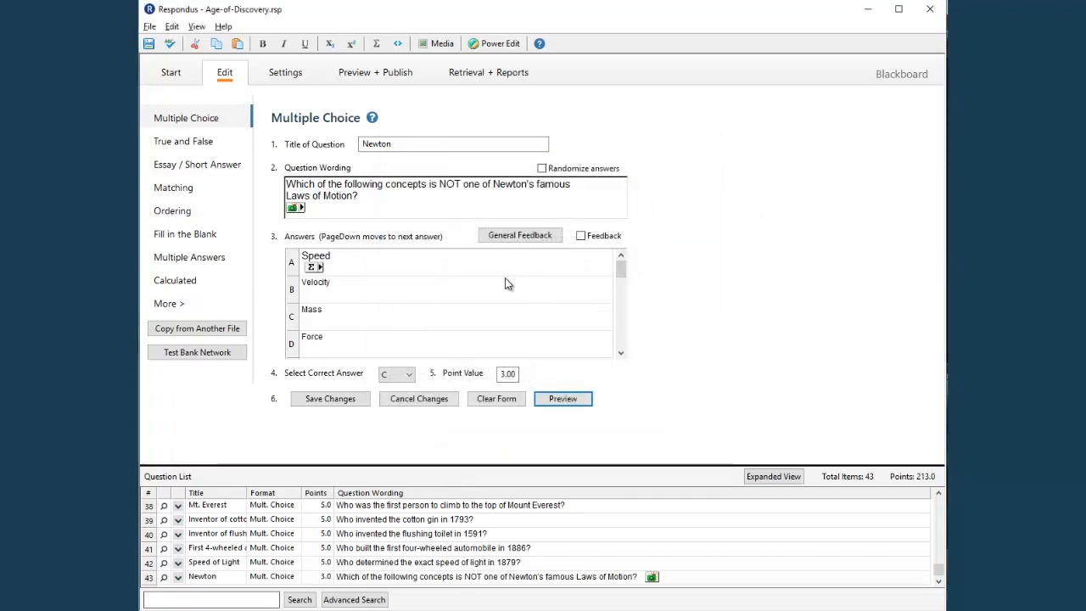
Preview the Newton question with portrait and equation, then save the changes
click(562, 399)
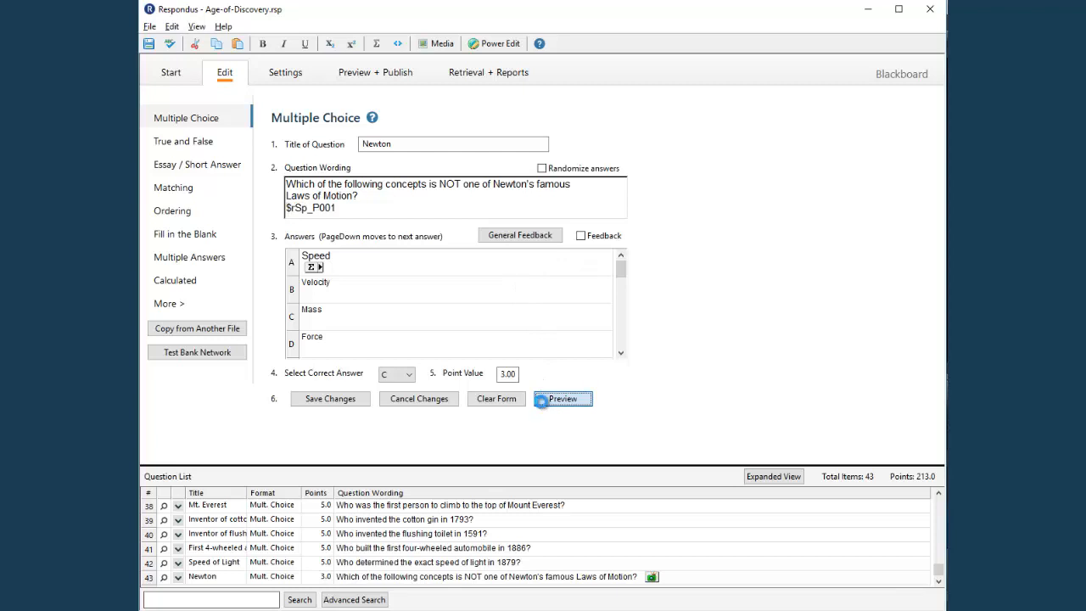
click(561, 399)
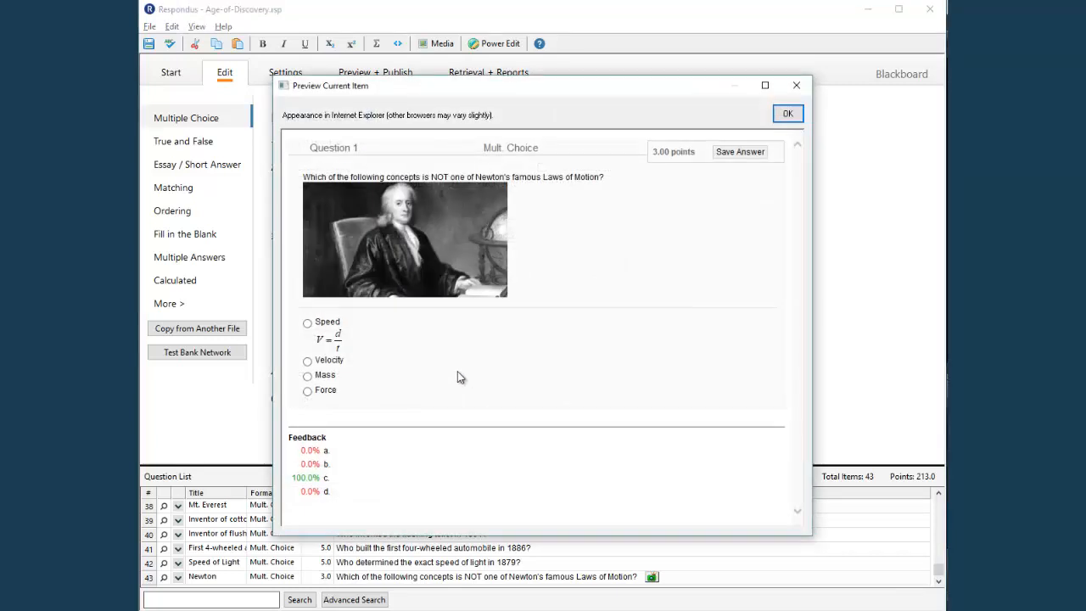
mouse_move(404, 360)
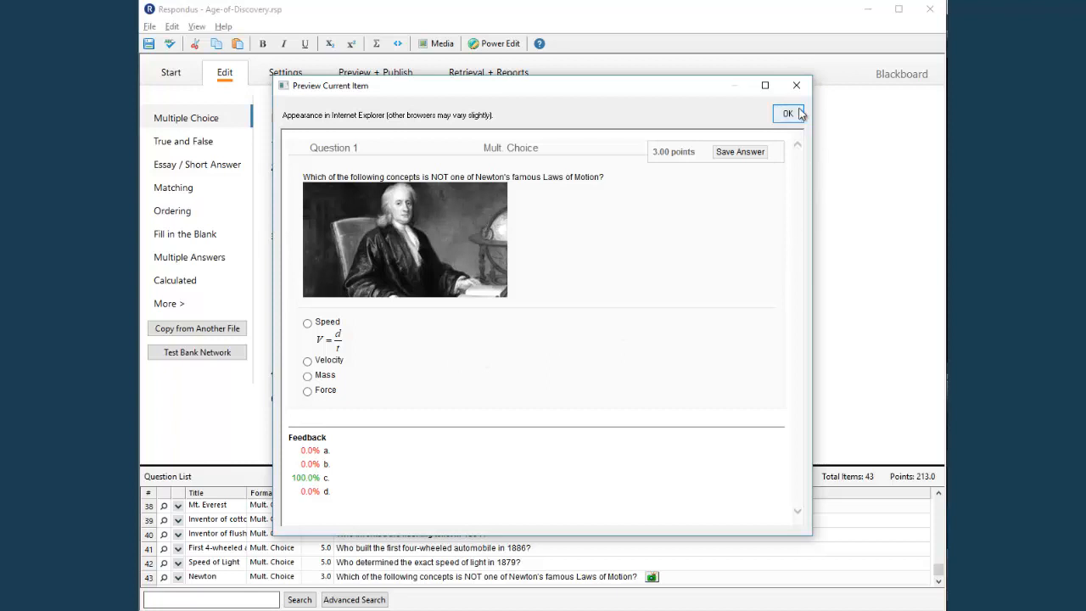
click(789, 113)
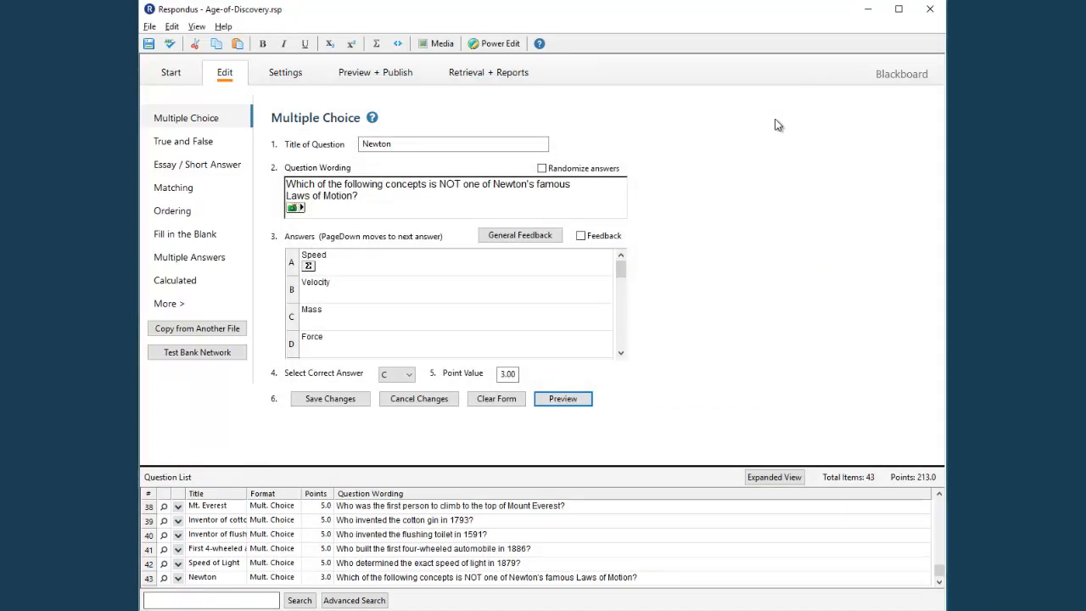
mouse_move(464, 383)
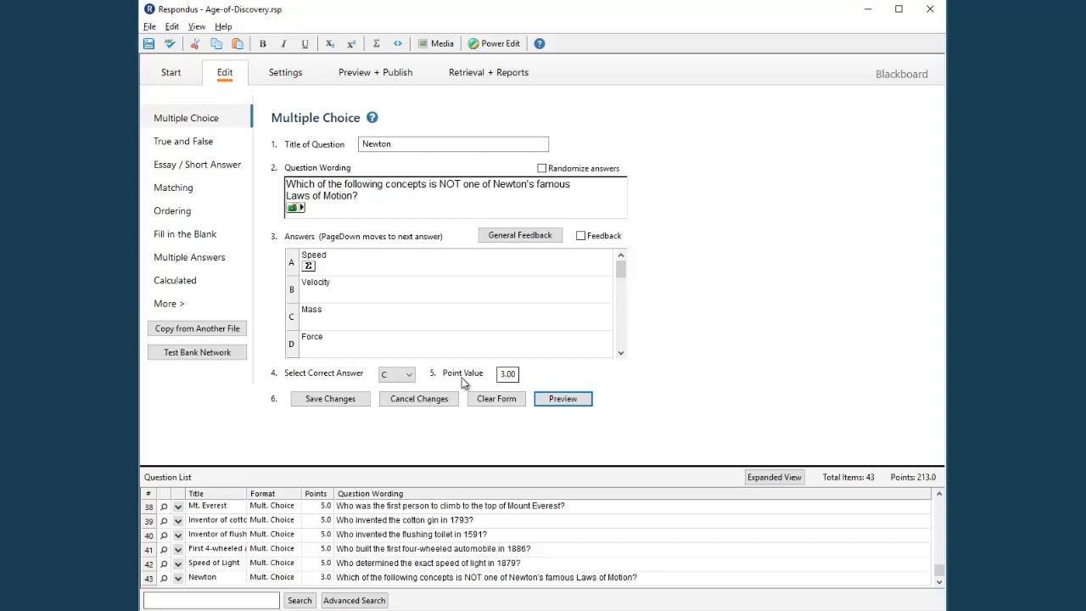
click(495, 398)
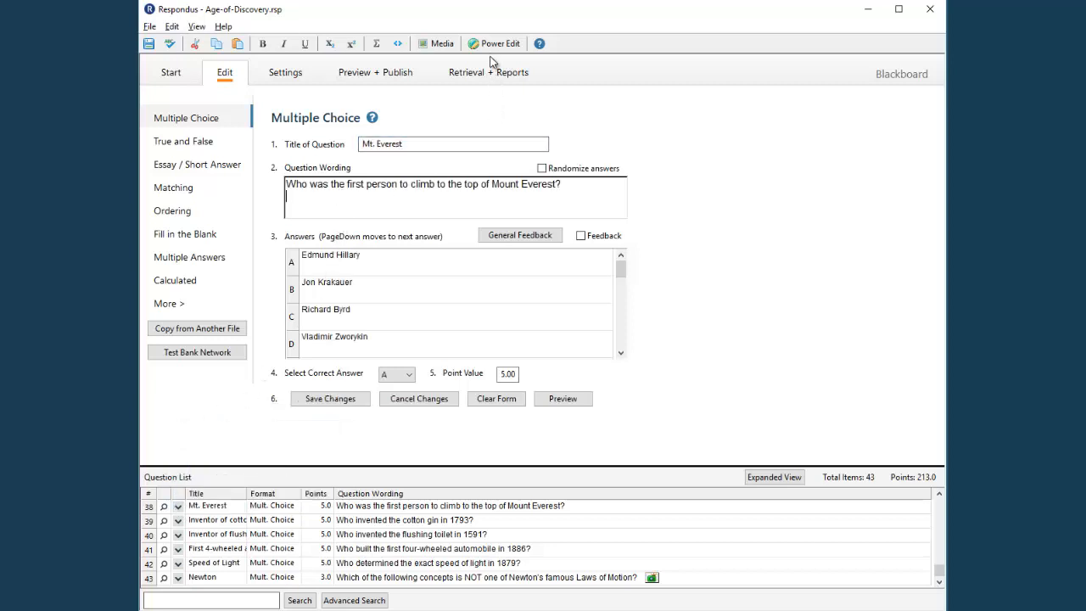
mouse_move(500, 43)
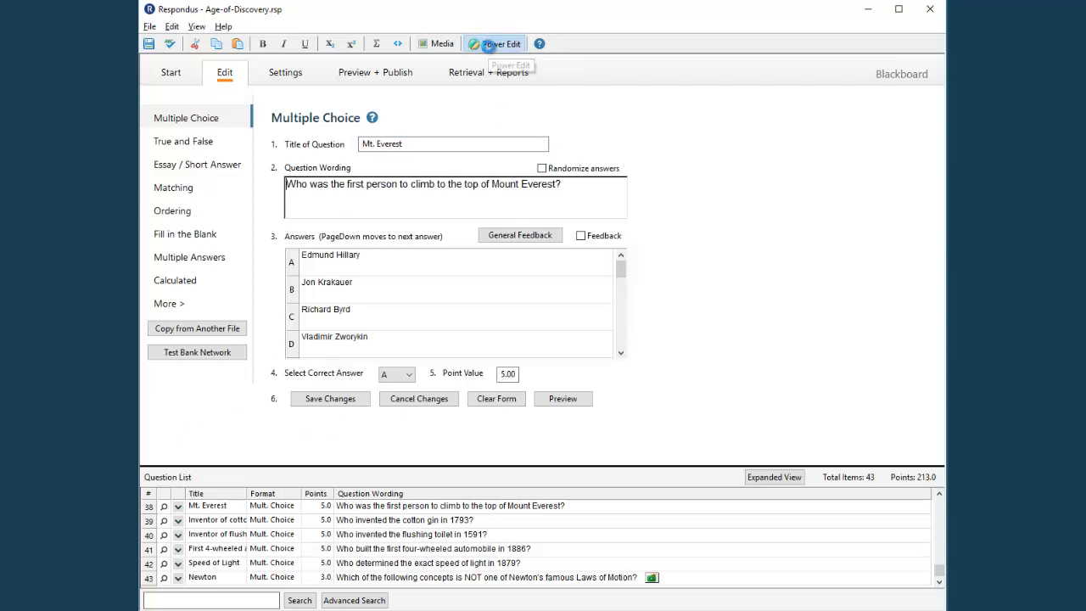
Open the Mt. Everest wording in Power Edit and view its Arial 11.5 font settings
click(494, 44)
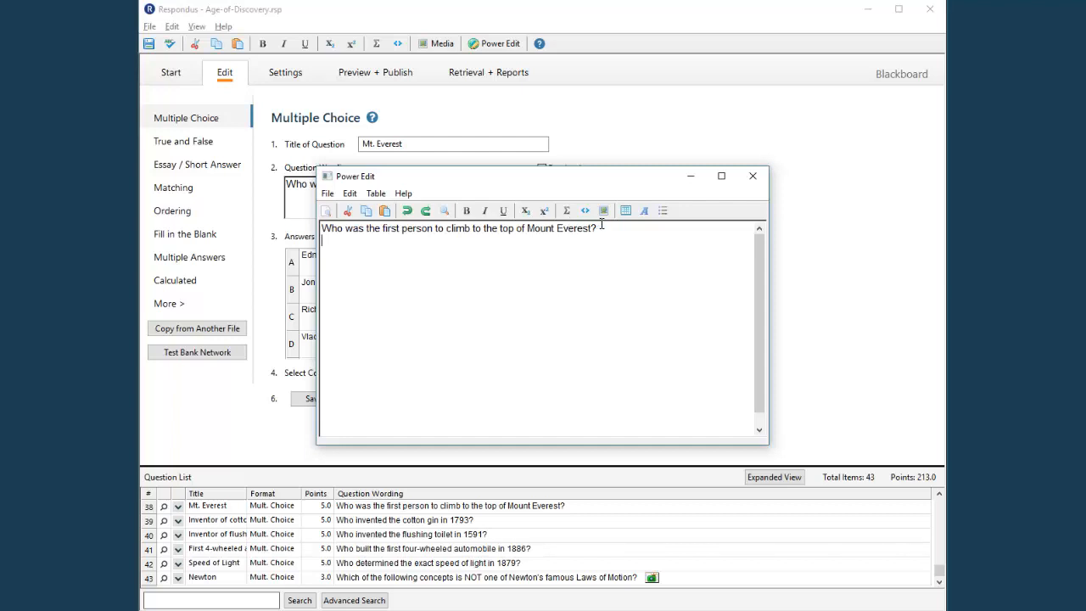
mouse_move(606, 229)
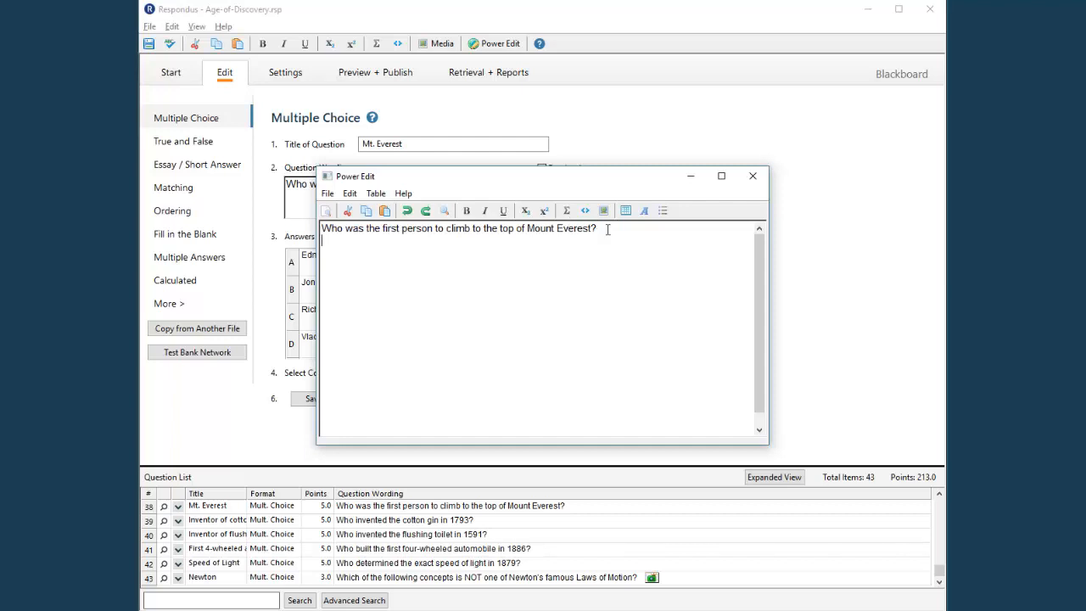
mouse_move(625, 211)
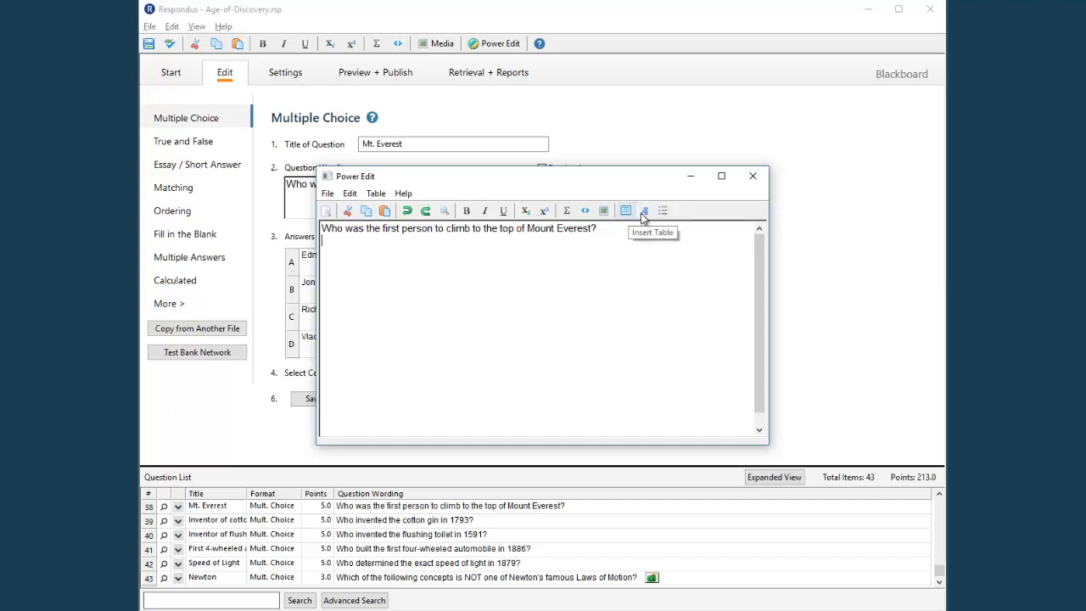
click(644, 210)
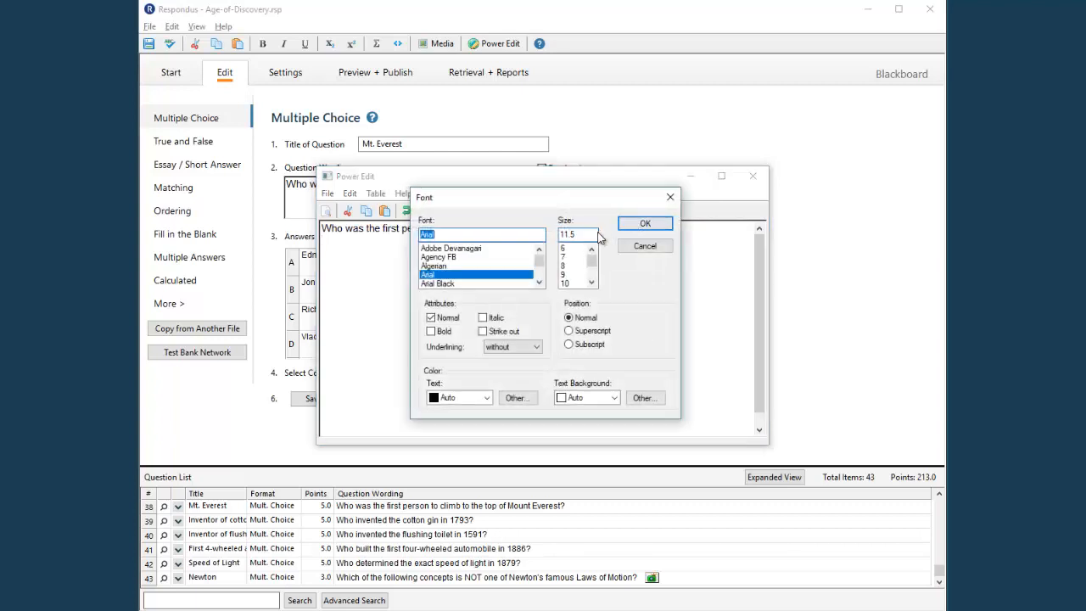
mouse_move(467, 273)
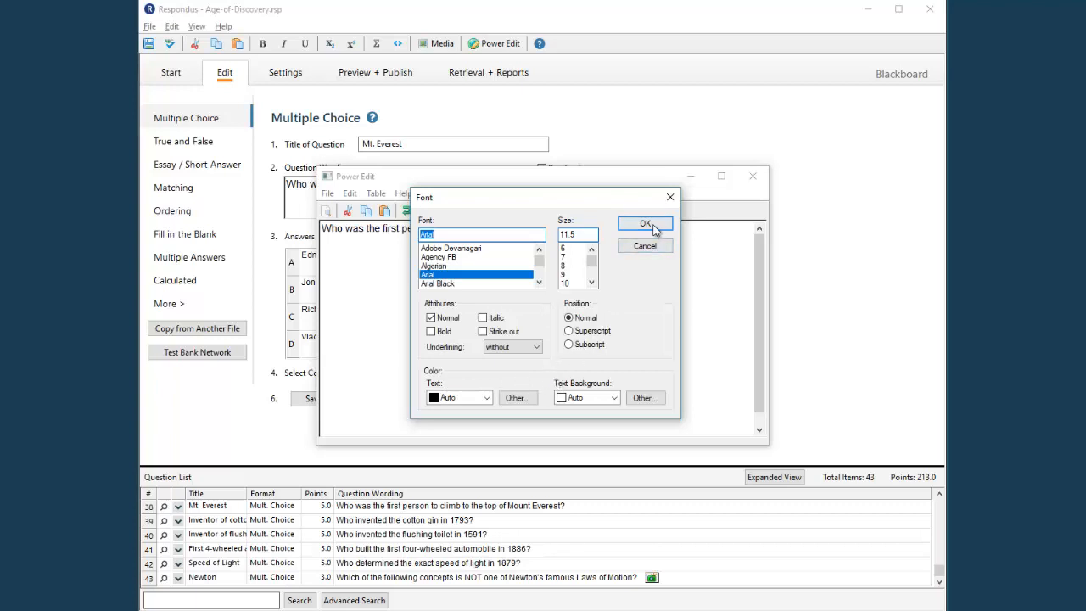
Confirm the Font dialog and close Power Edit, back to the Mt. Everest form
click(645, 222)
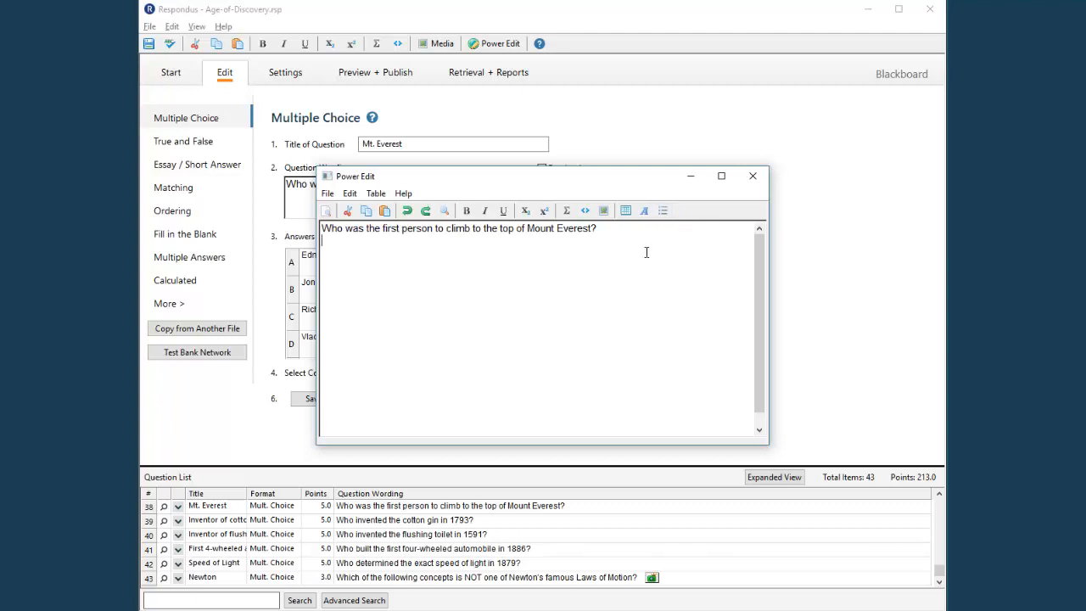
mouse_move(647, 251)
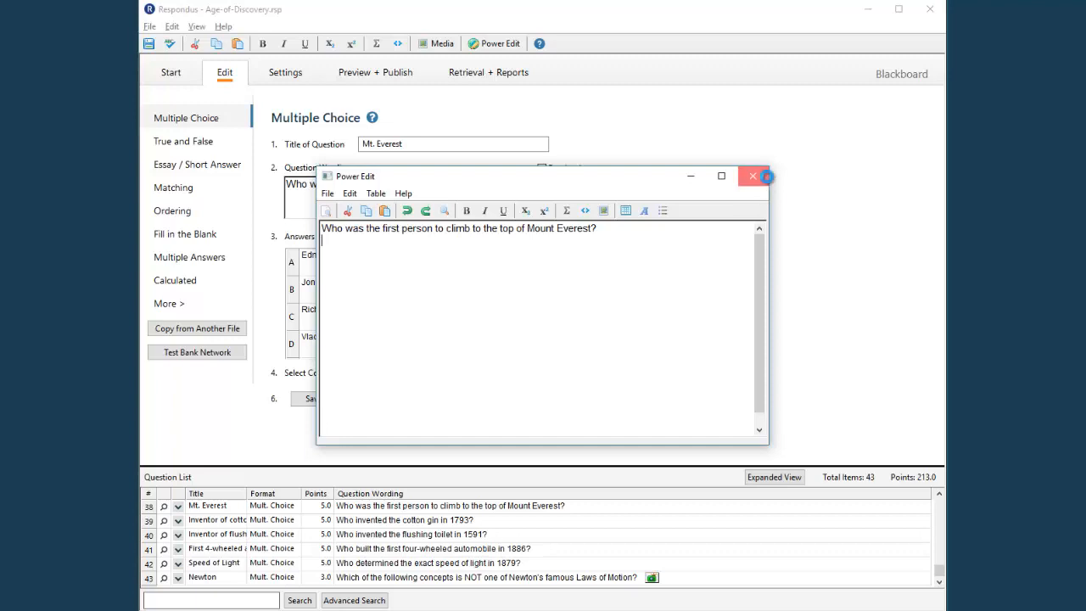
click(752, 176)
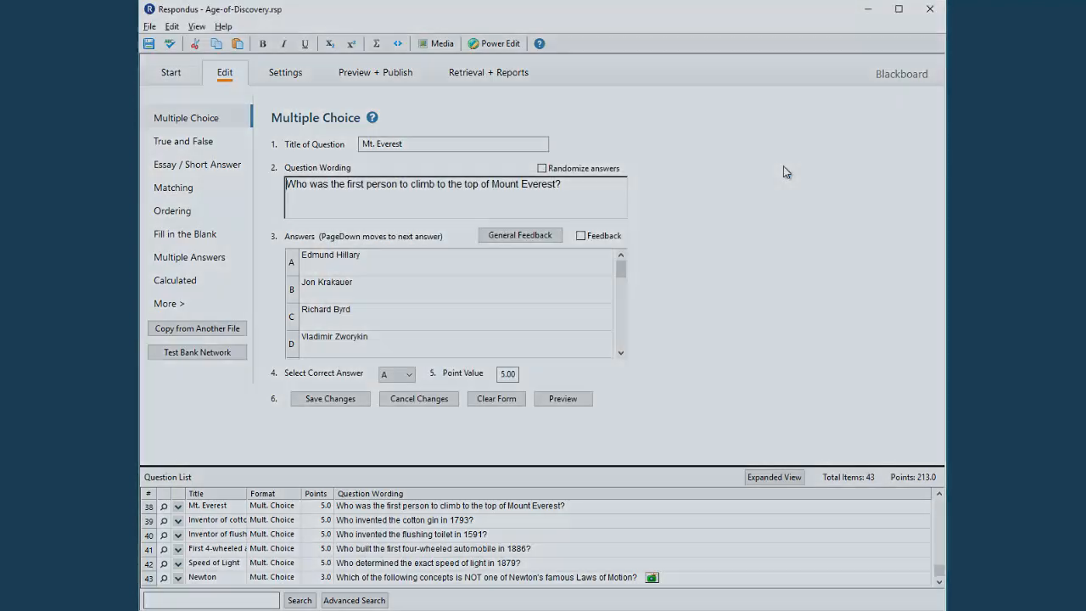